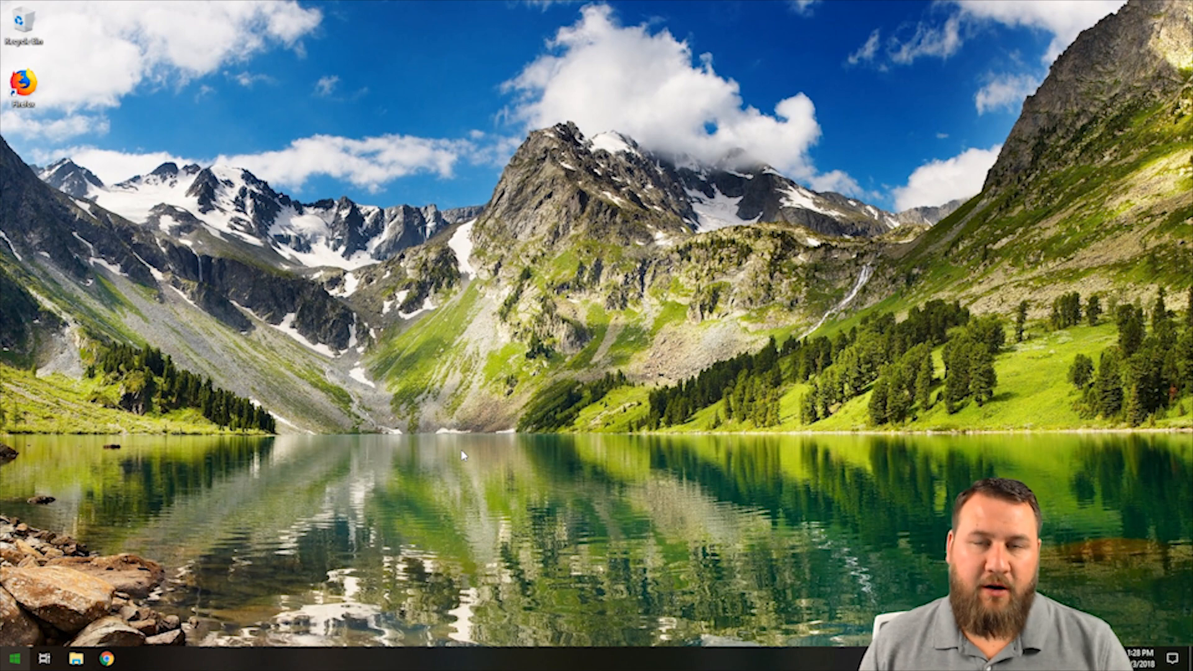
mouse_move(477, 343)
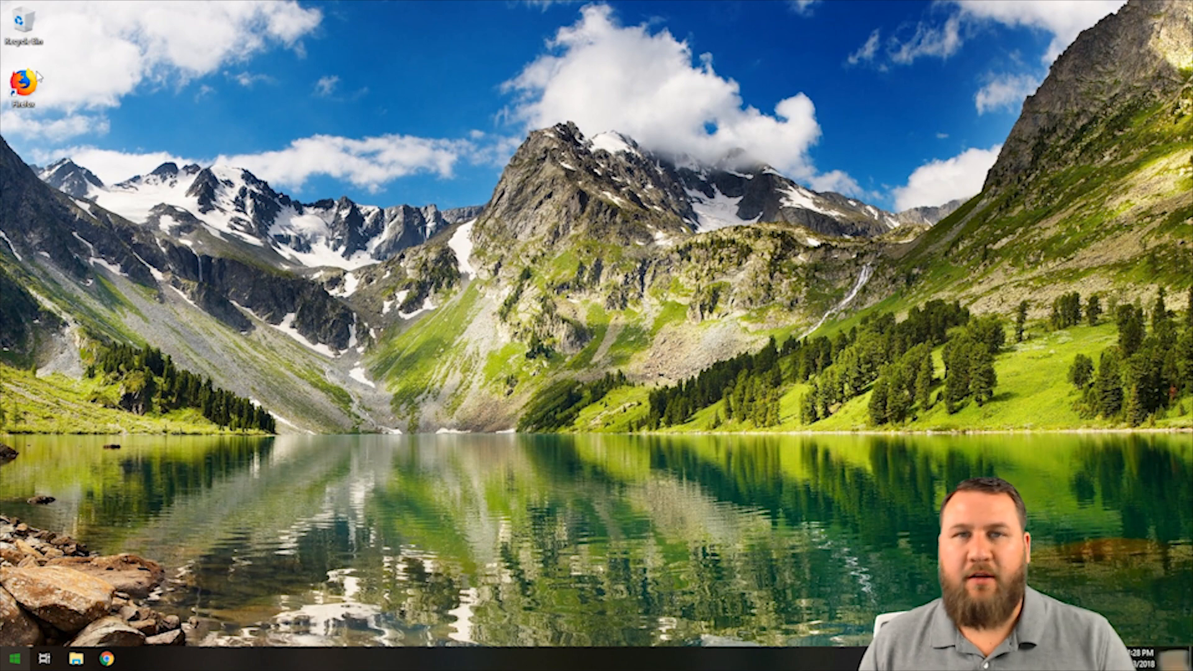
mouse_move(124, 274)
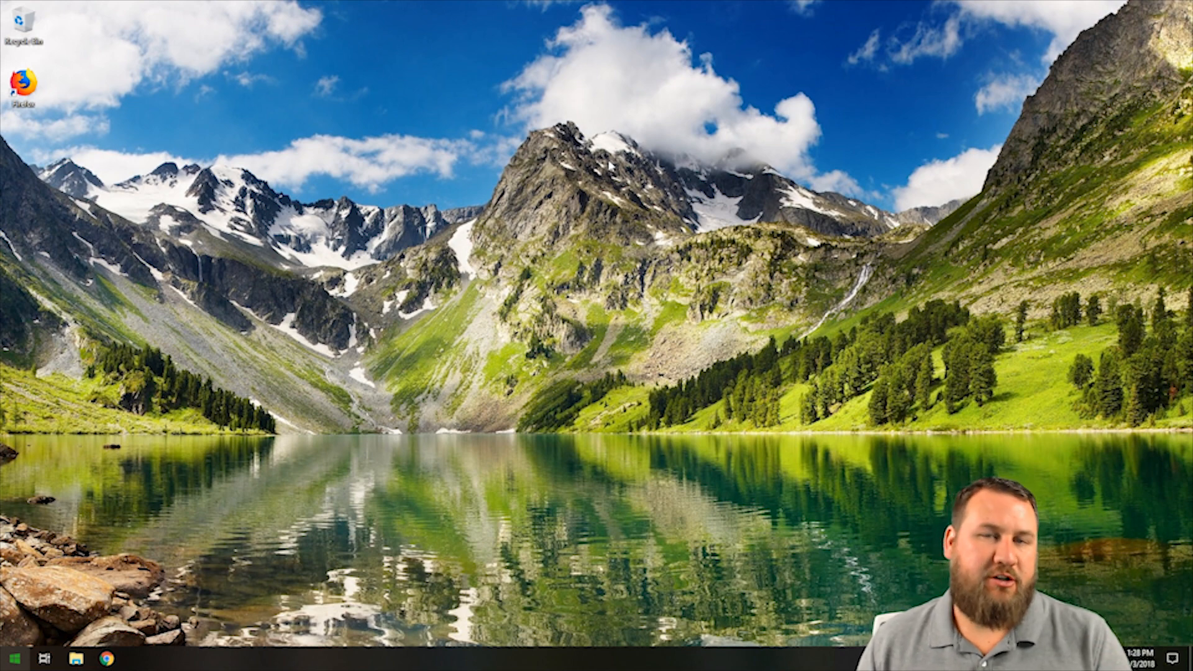
mouse_move(622, 111)
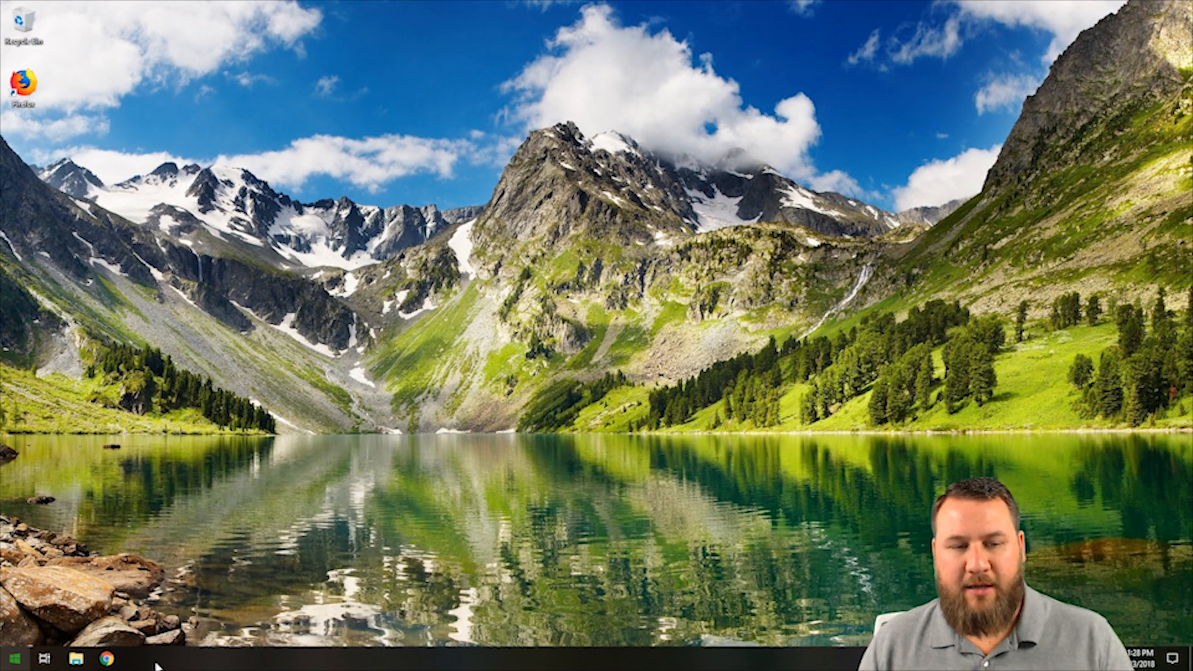
Step: Launch Firefox and open Options from the main menu, landing on General settings
left_click(10, 658)
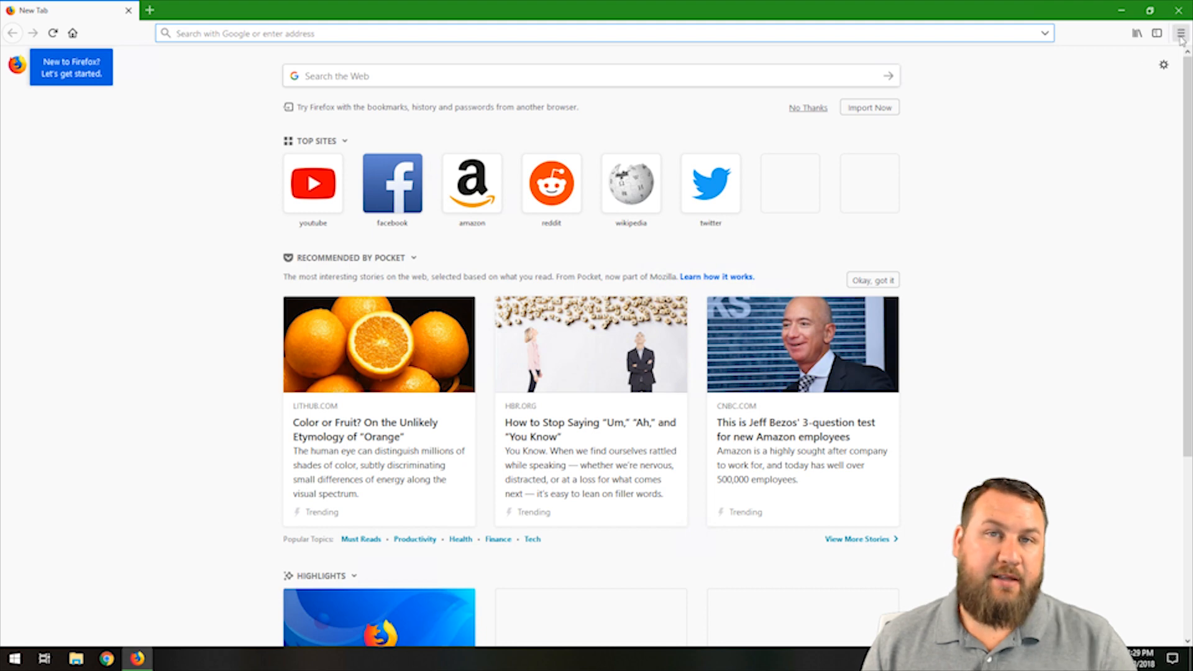
left_click(1180, 33)
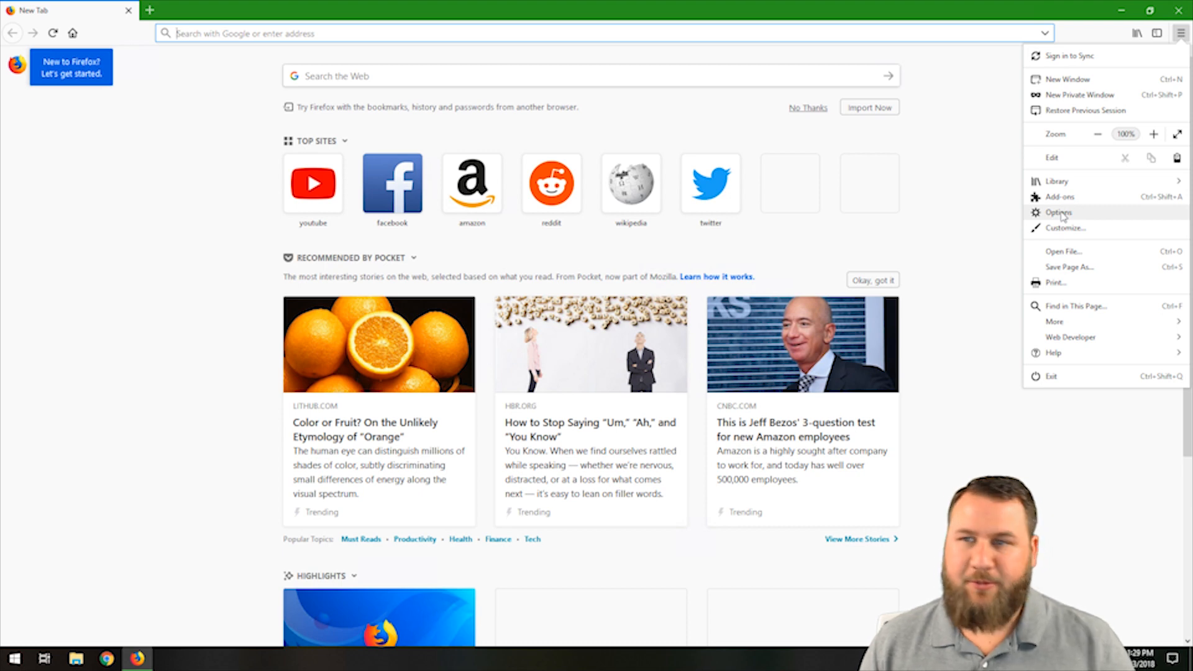
left_click(1058, 213)
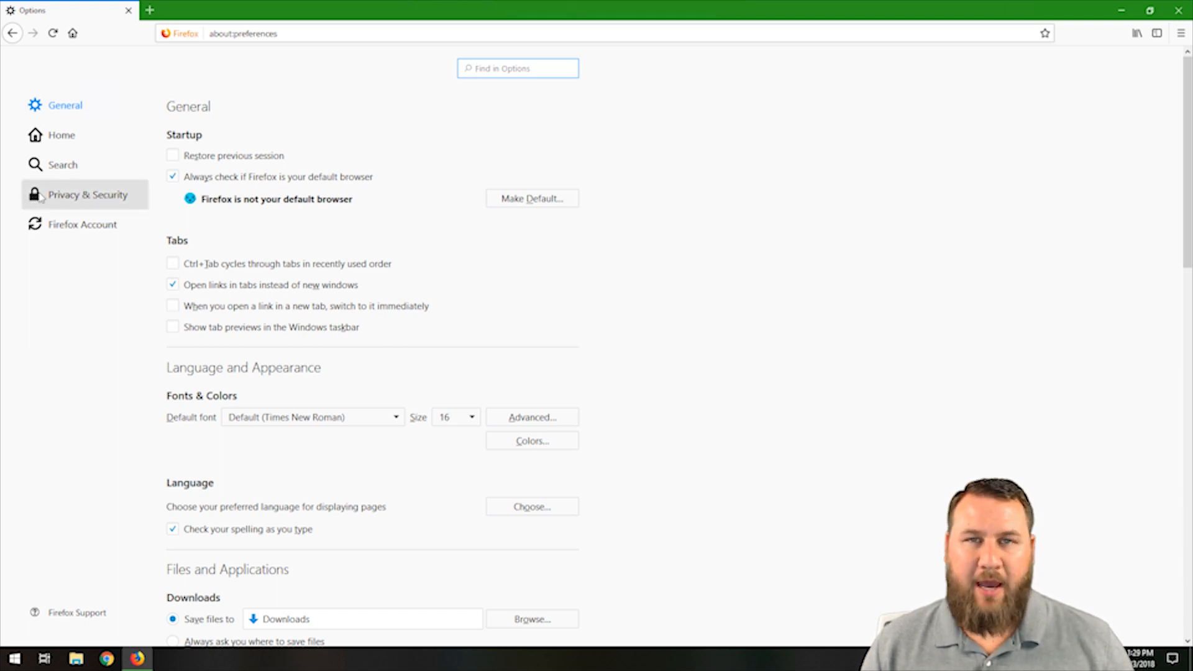
Step: Switch to Privacy & Security and scroll through forms, passwords, history and cookie settings
left_click(87, 194)
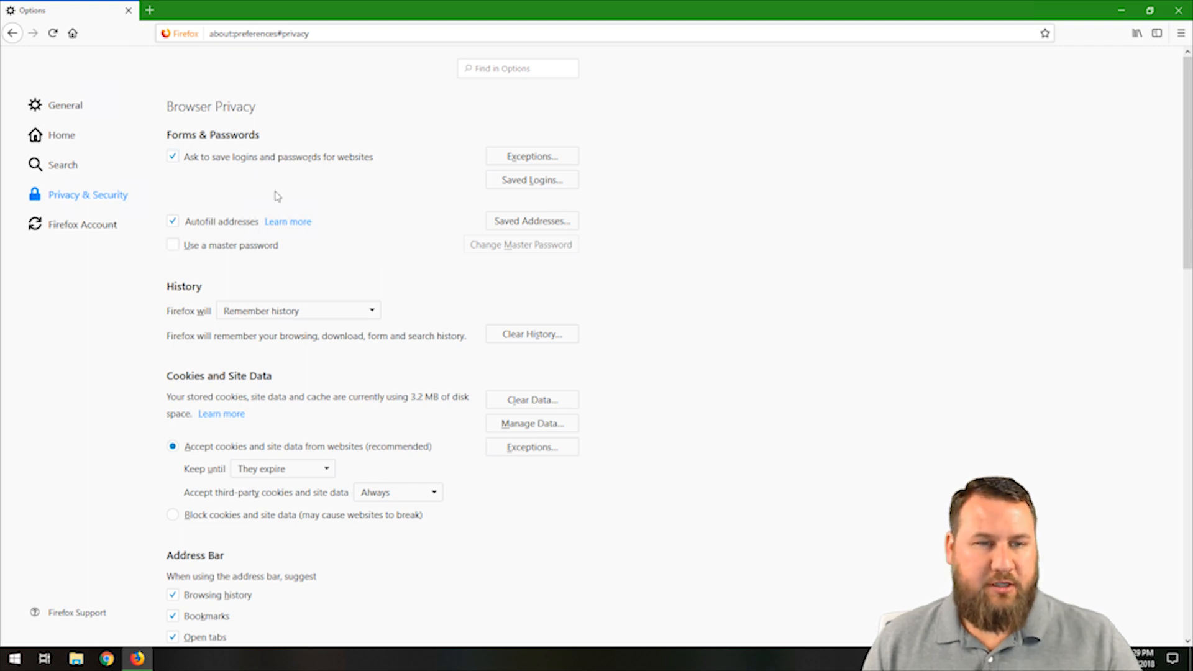
scroll("down", 3)
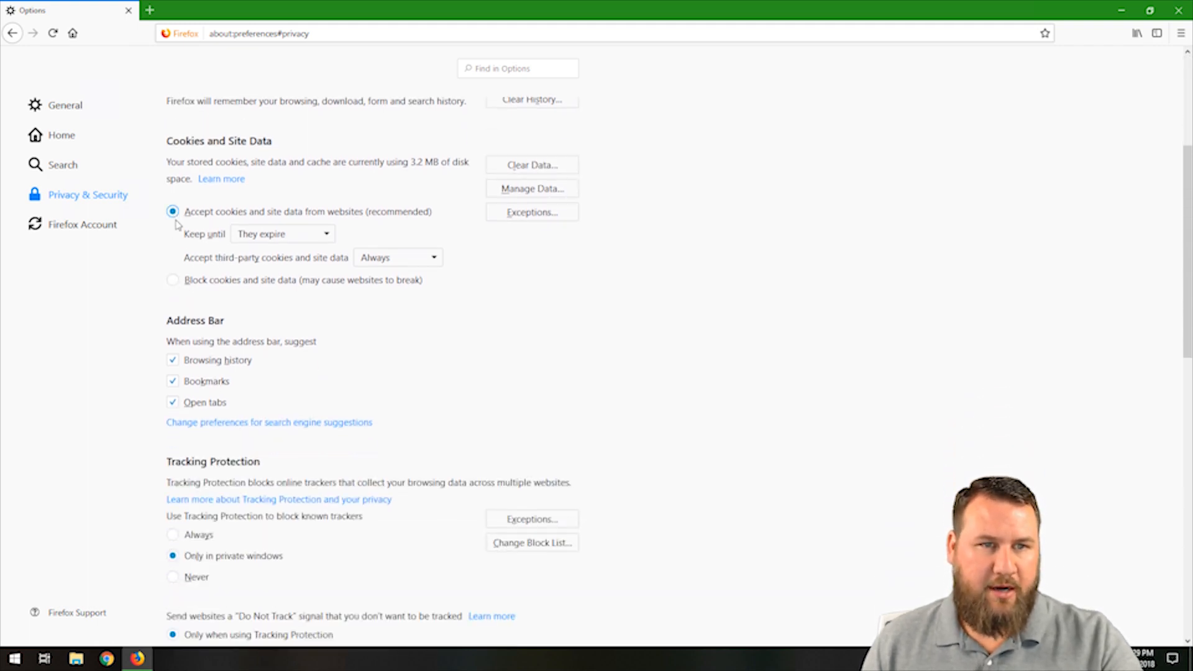
scroll("down", 3)
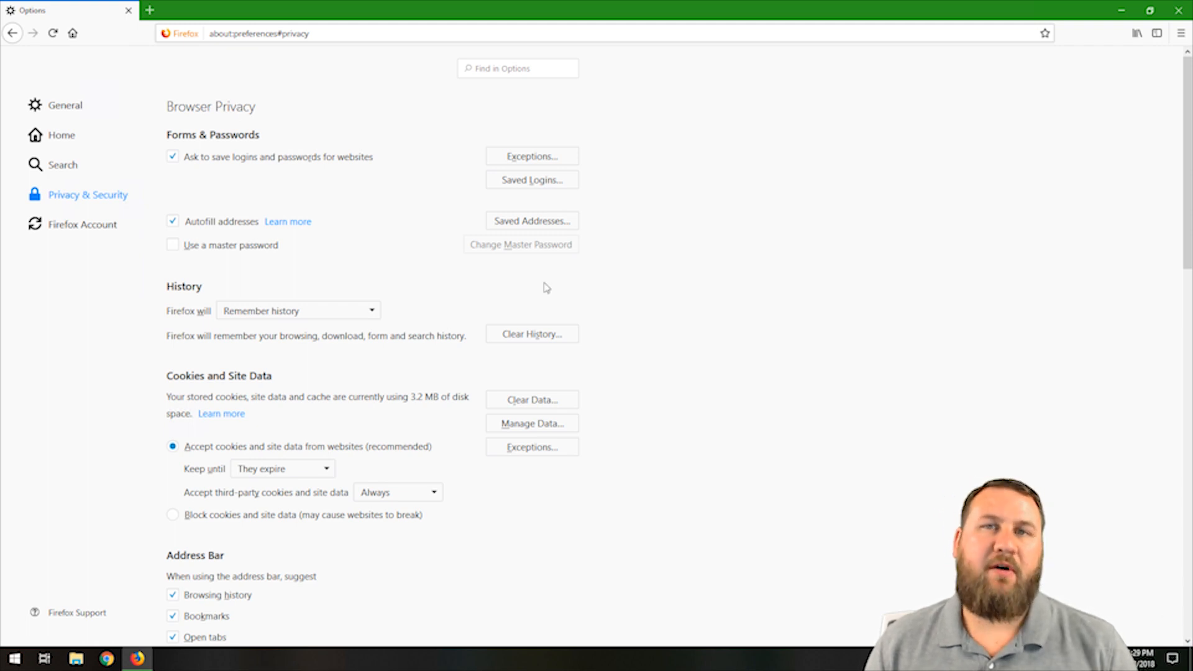
mouse_move(257, 225)
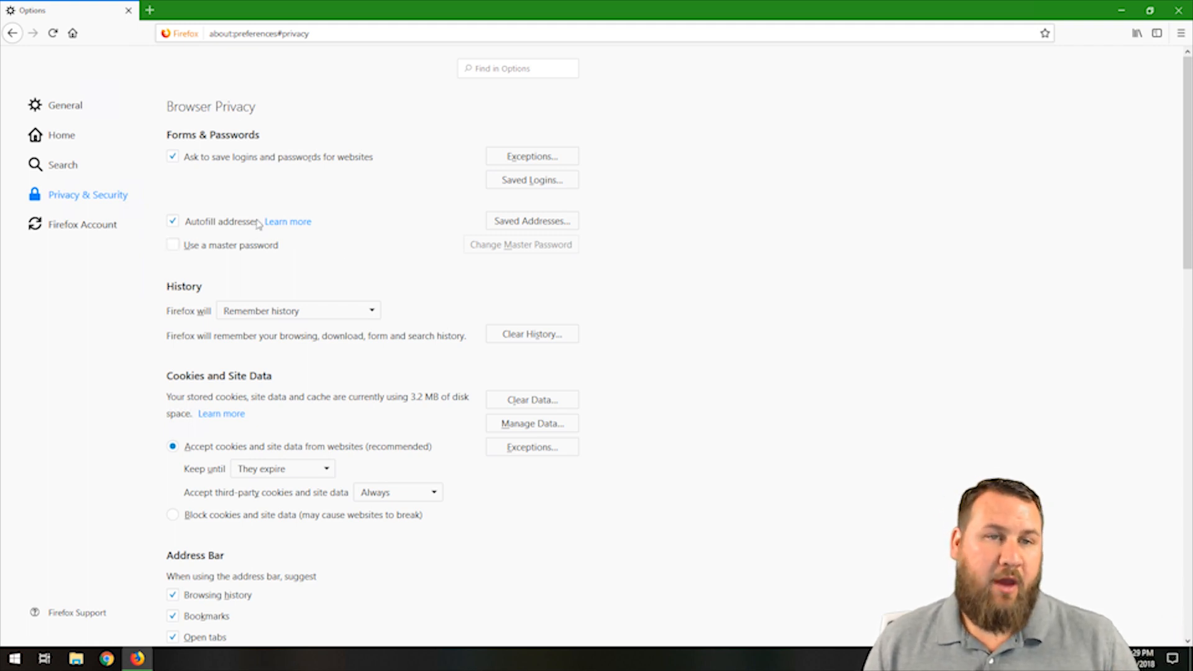
mouse_move(317, 227)
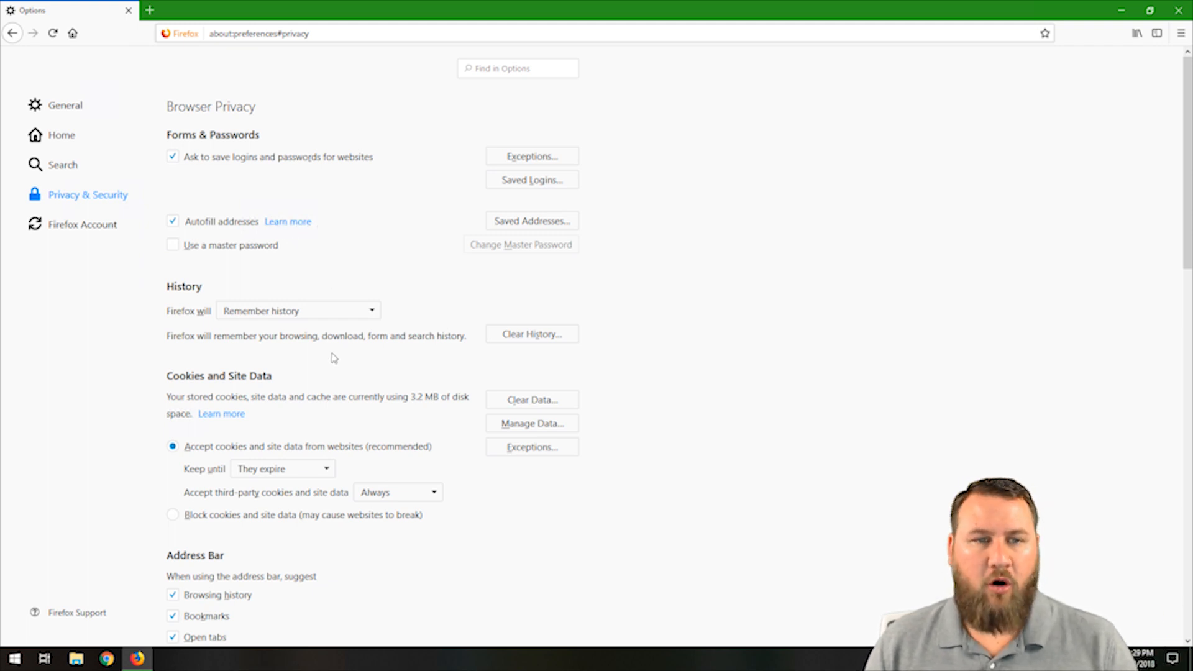
scroll("down", 3)
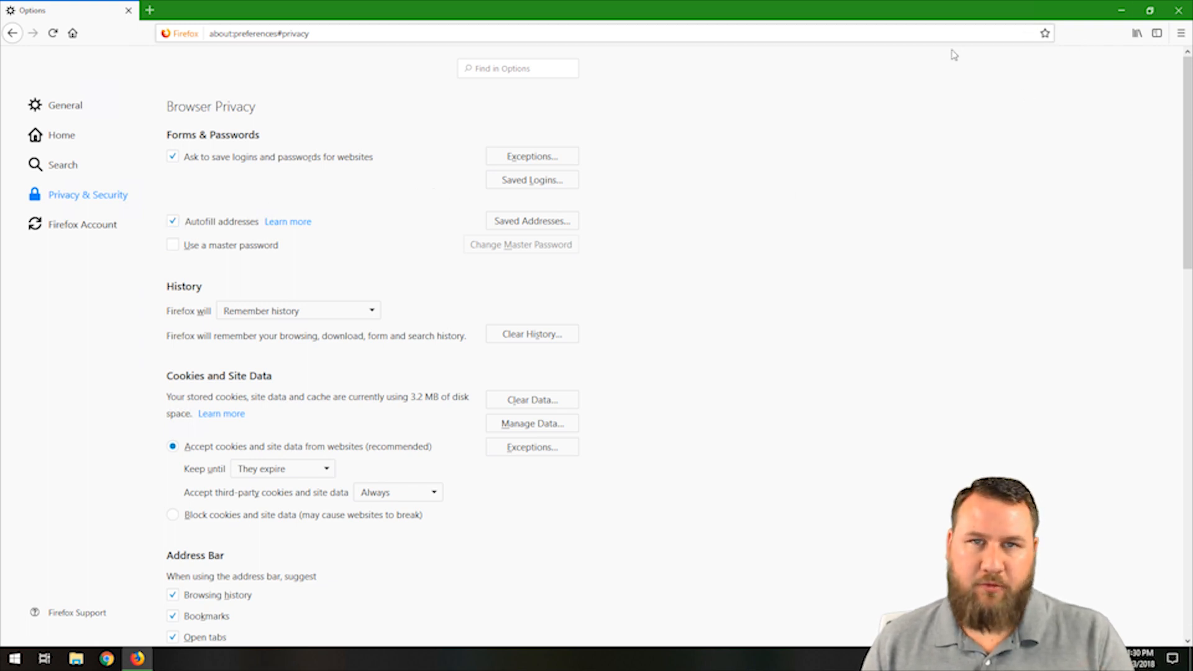
mouse_move(373, 193)
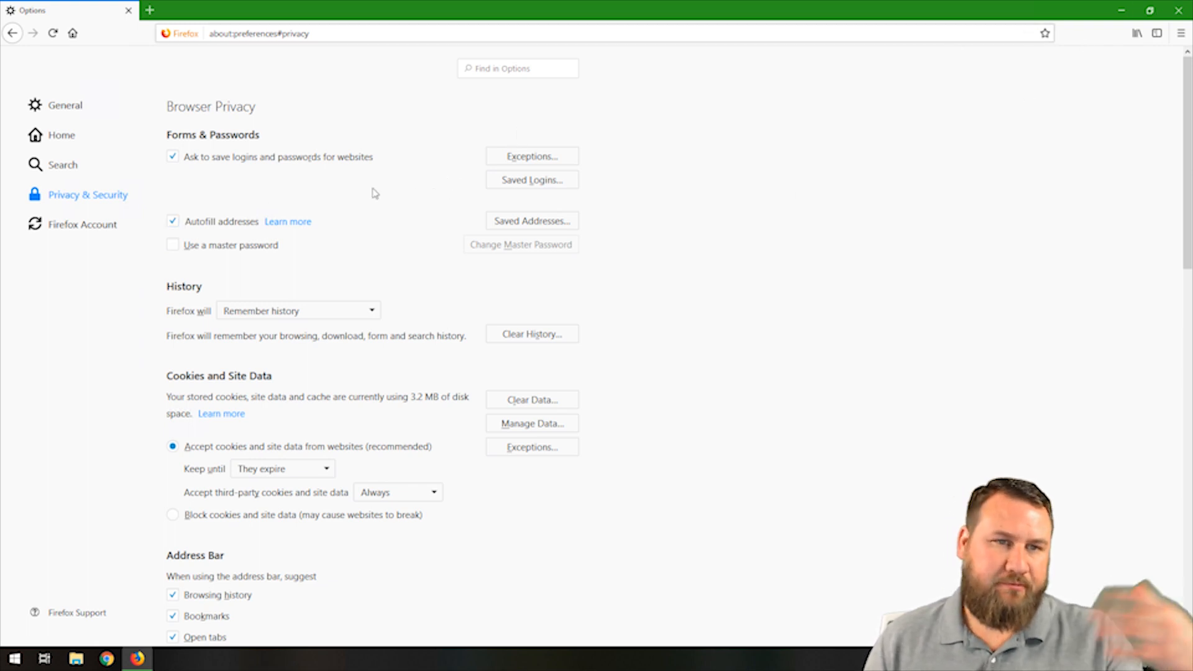
mouse_move(236, 230)
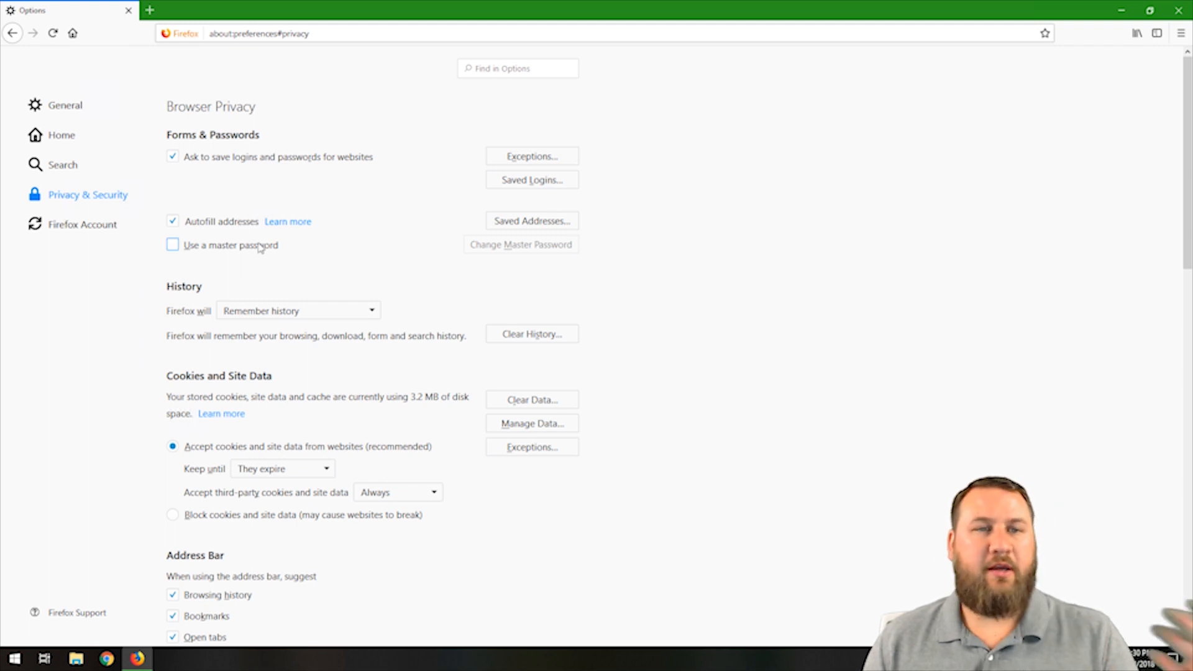
left_click(173, 244)
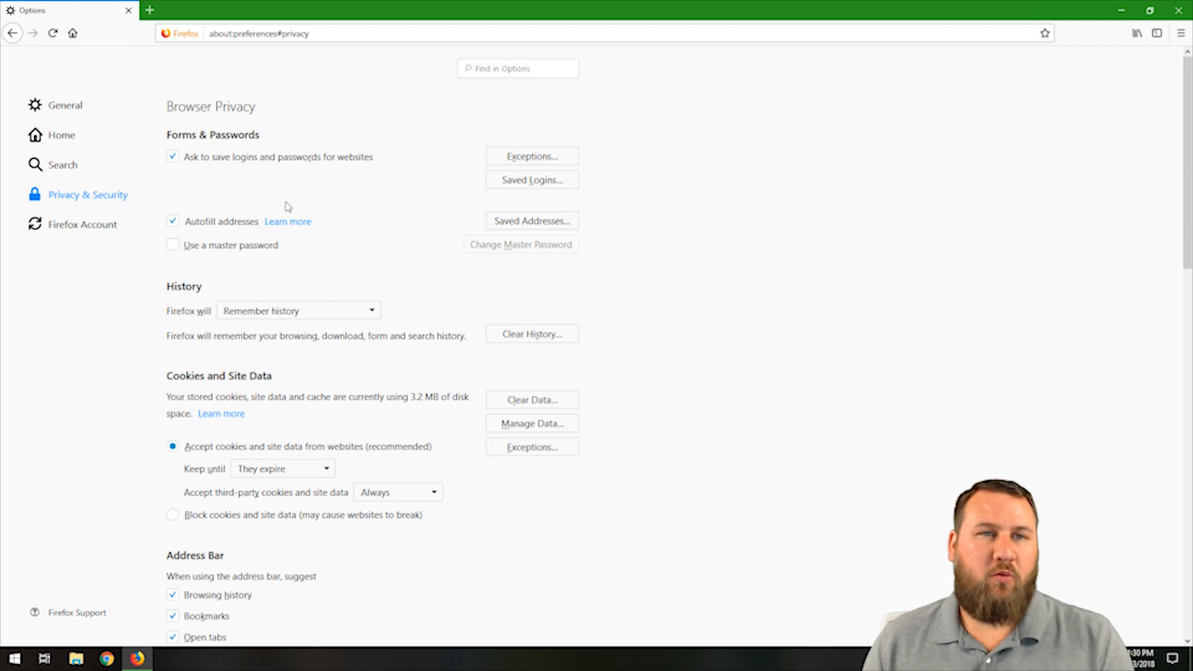
mouse_move(238, 190)
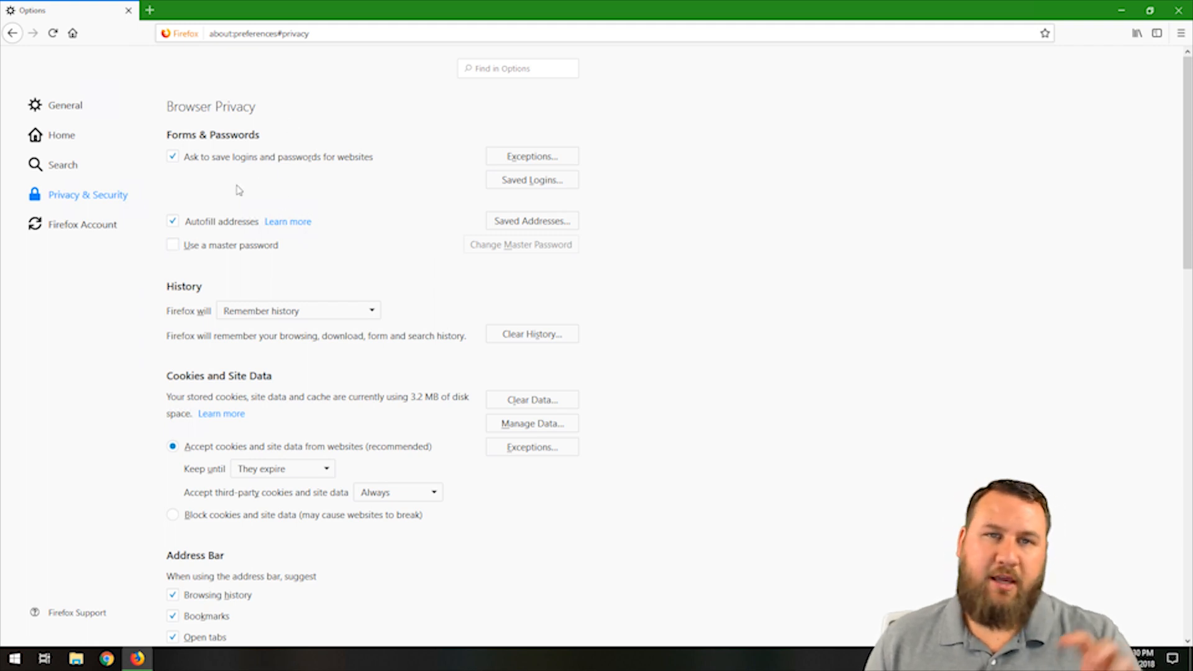
mouse_move(193, 238)
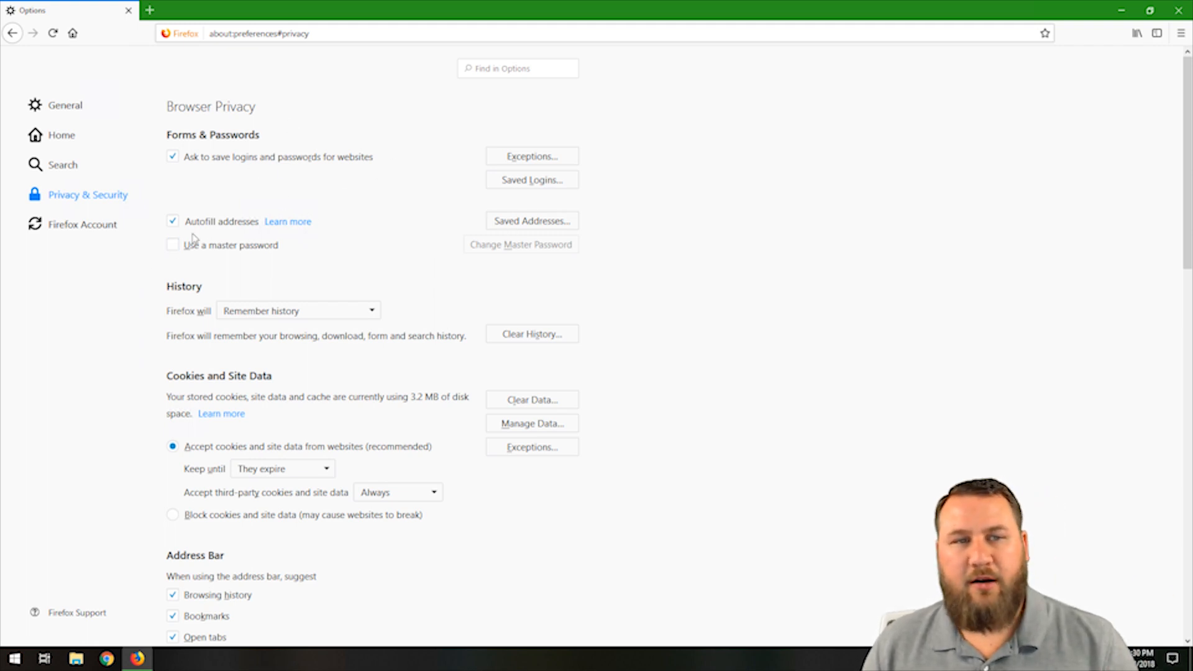
mouse_move(509, 245)
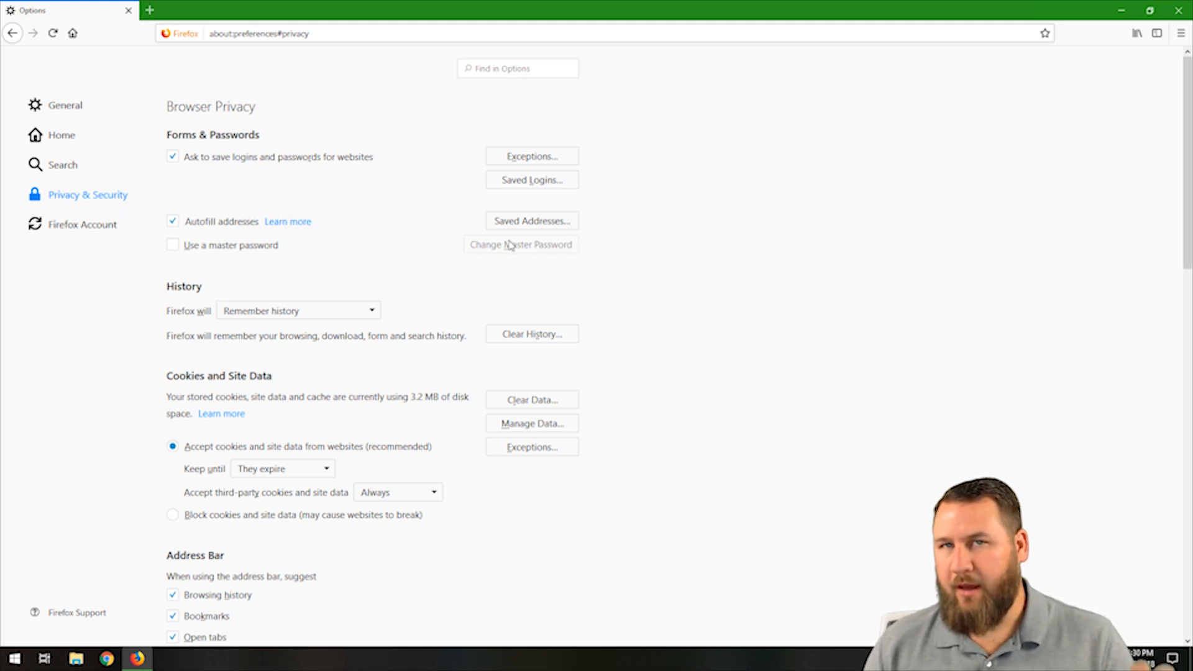
scroll("down", 3)
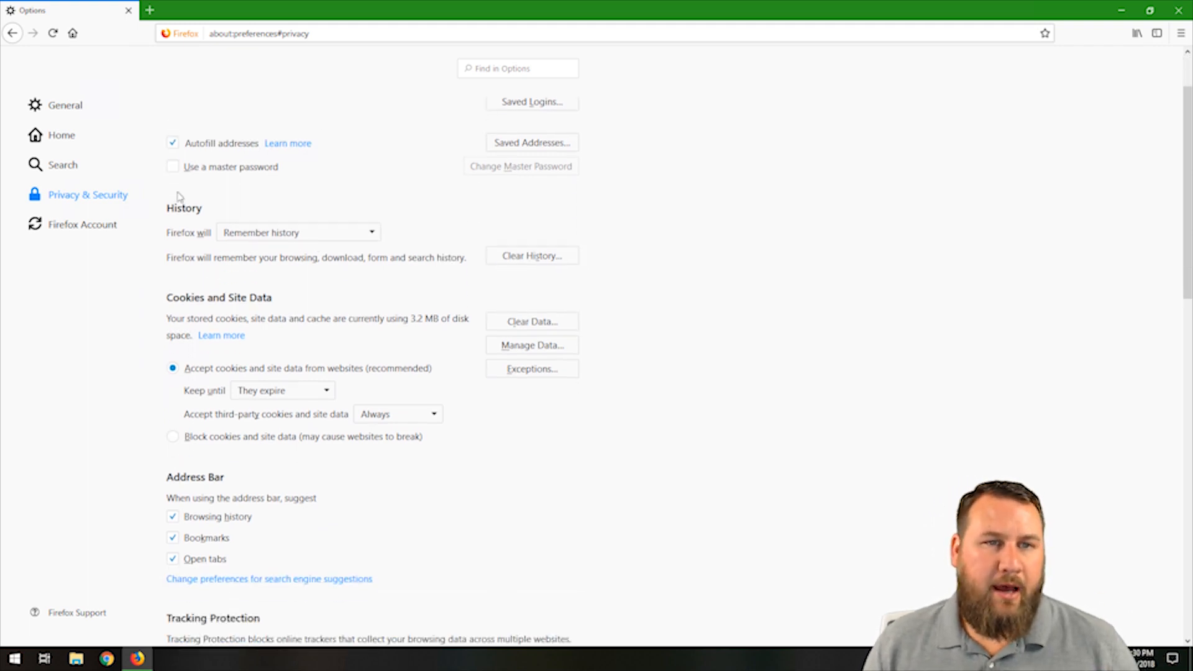
left_click(297, 232)
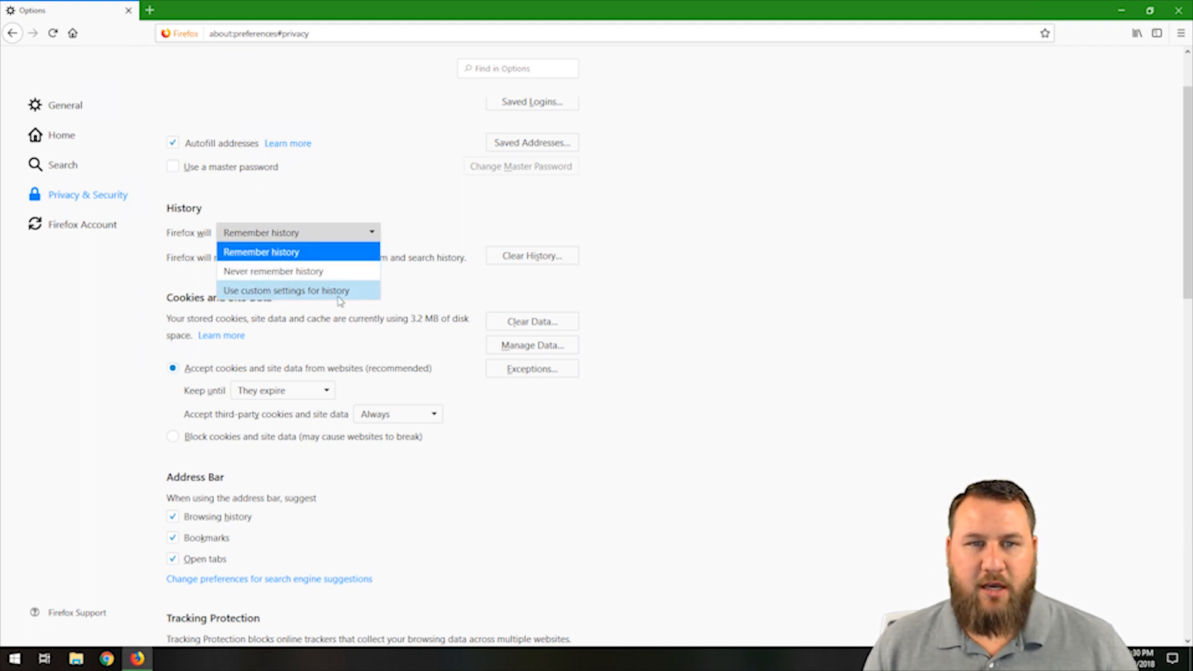
left_click(297, 232)
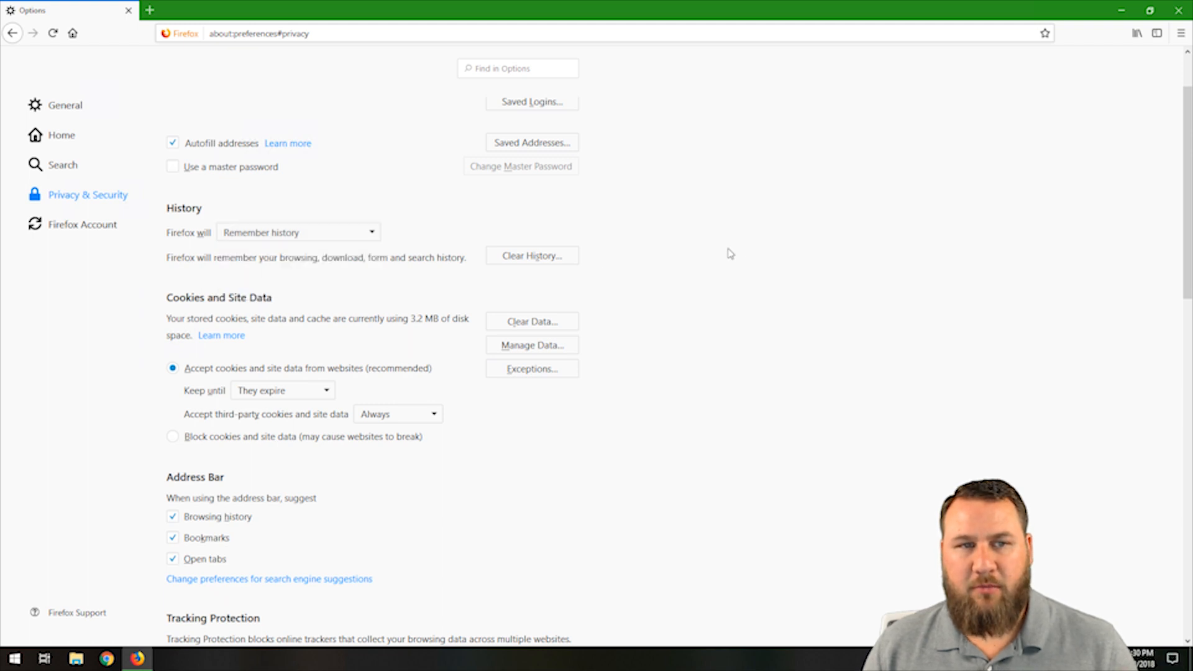
mouse_move(282, 249)
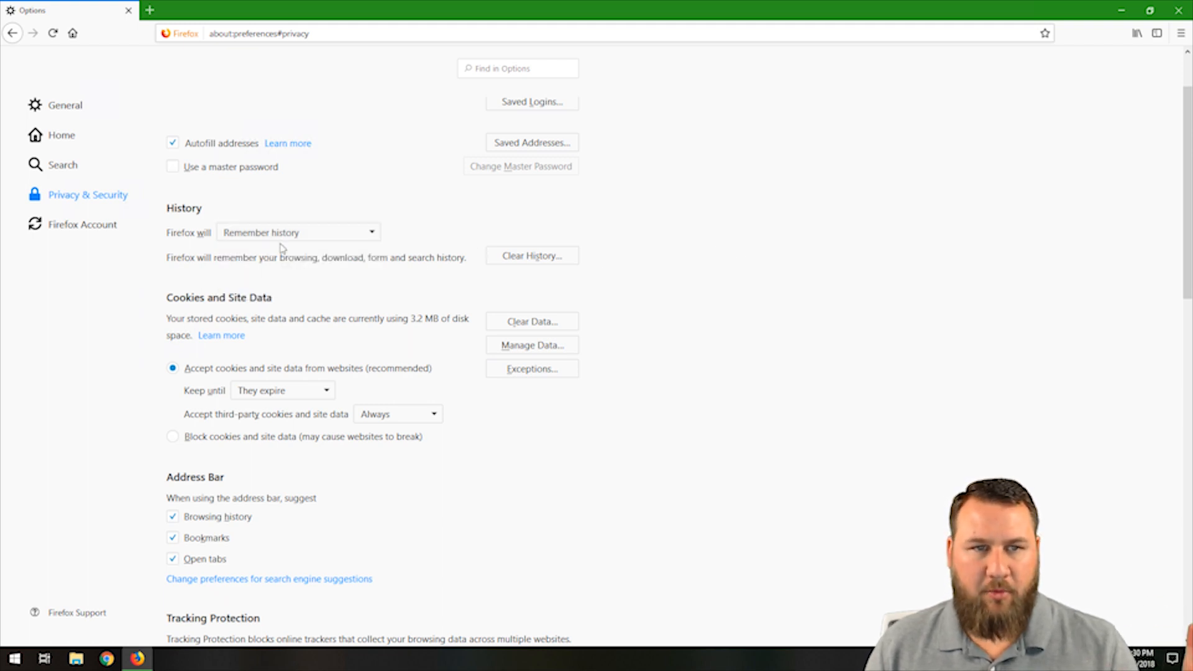
left_click(297, 232)
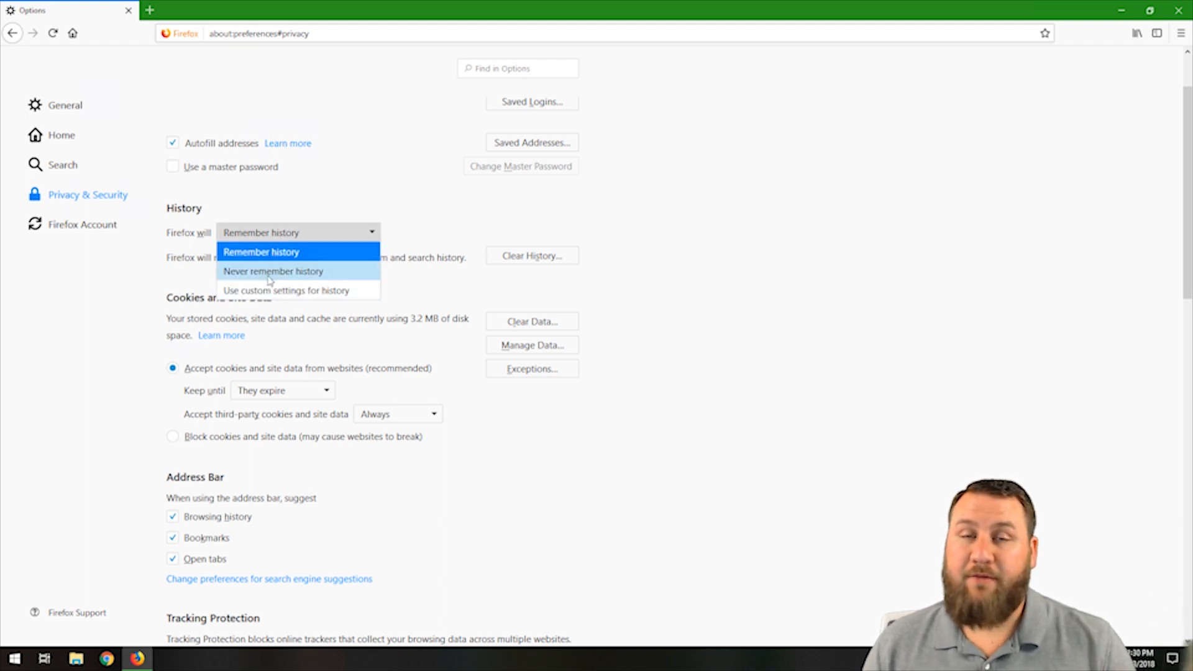
mouse_move(691, 295)
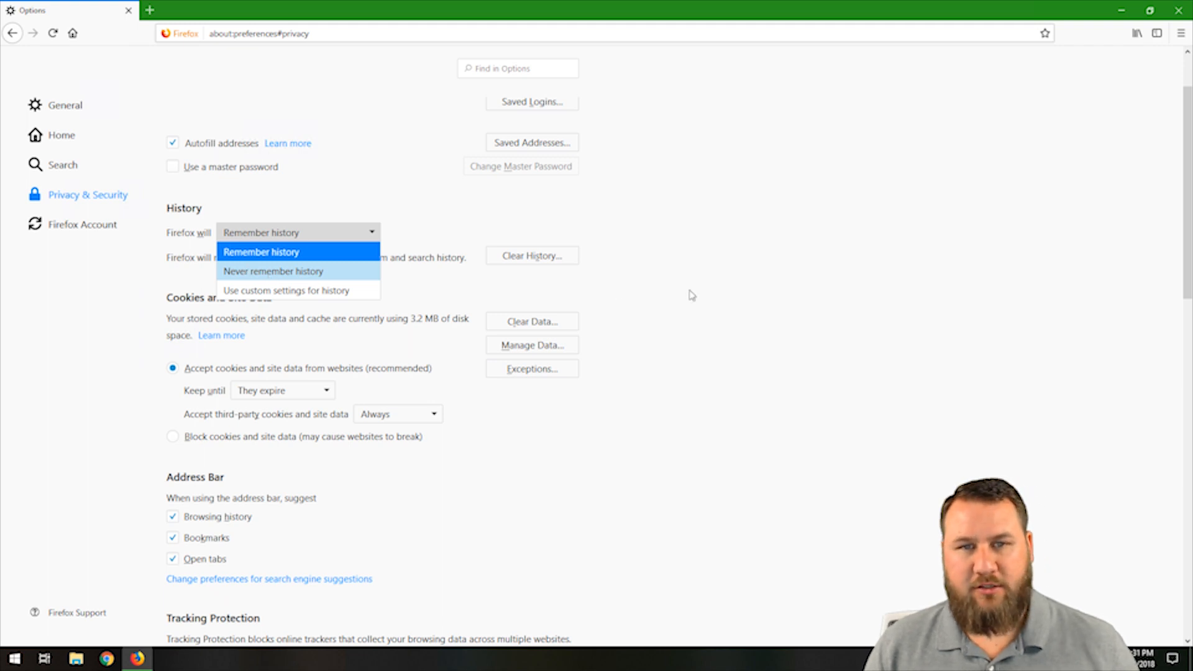
left_click(261, 252)
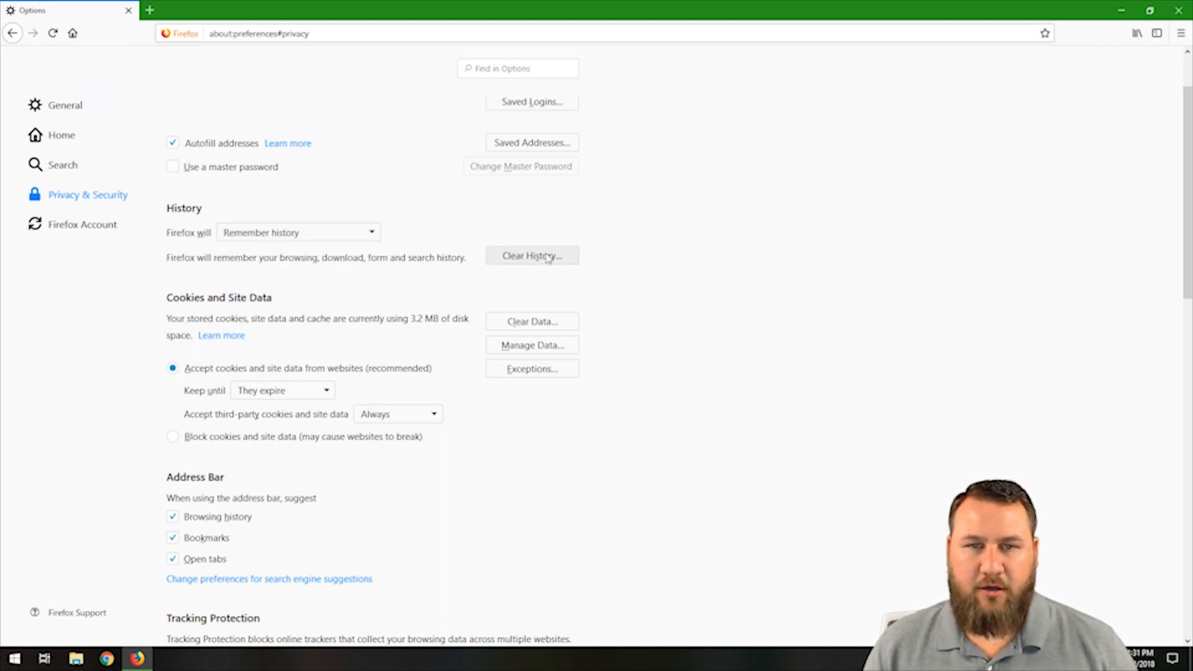
mouse_move(320, 344)
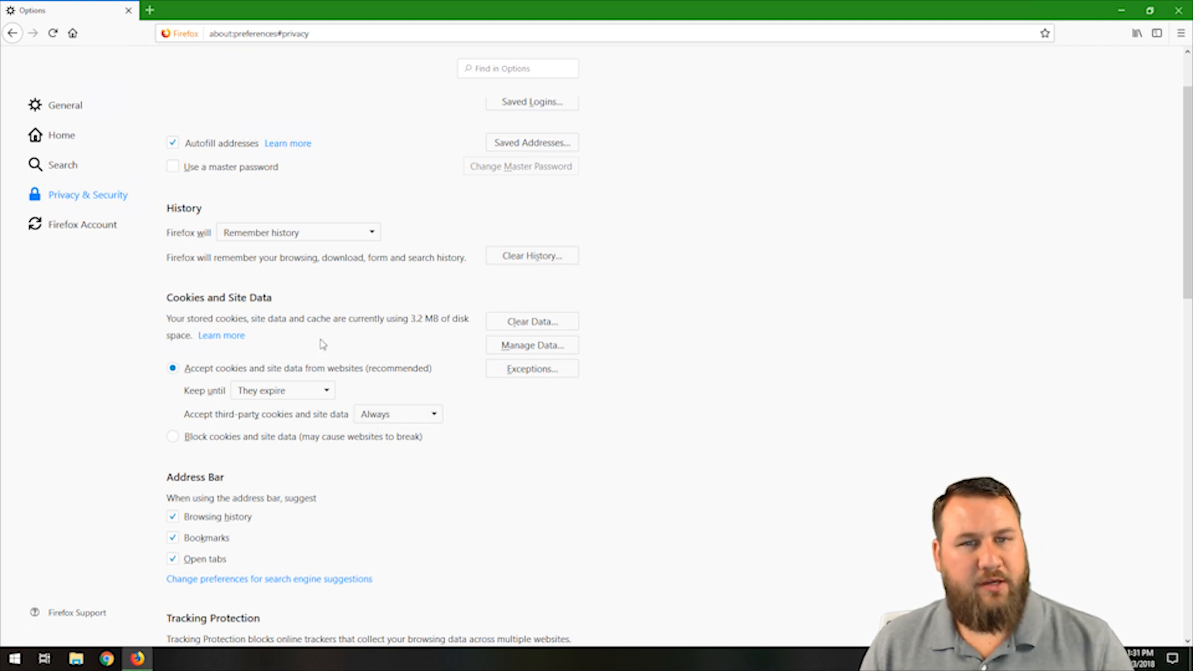
mouse_move(604, 81)
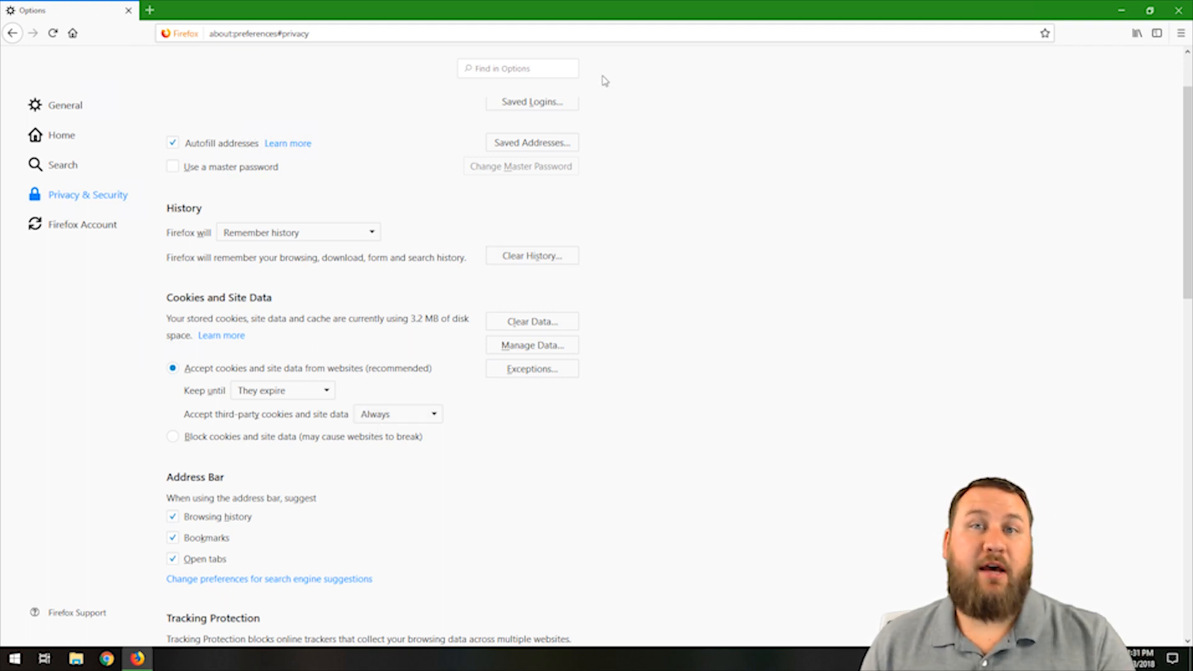
mouse_move(325, 325)
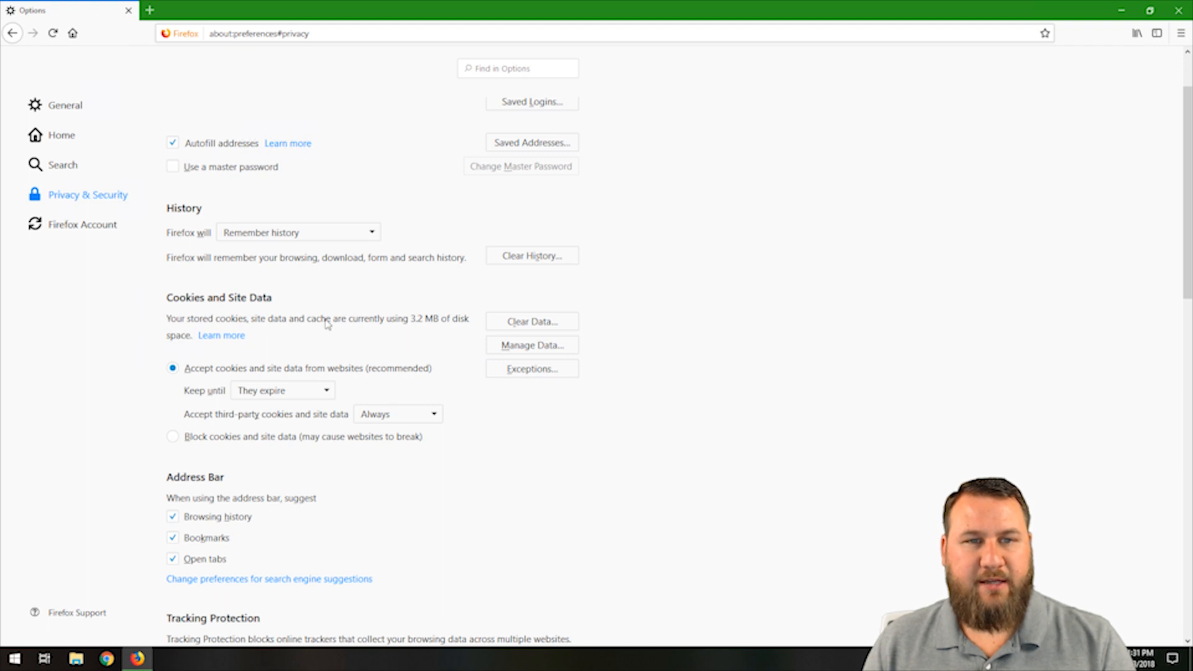
mouse_move(448, 333)
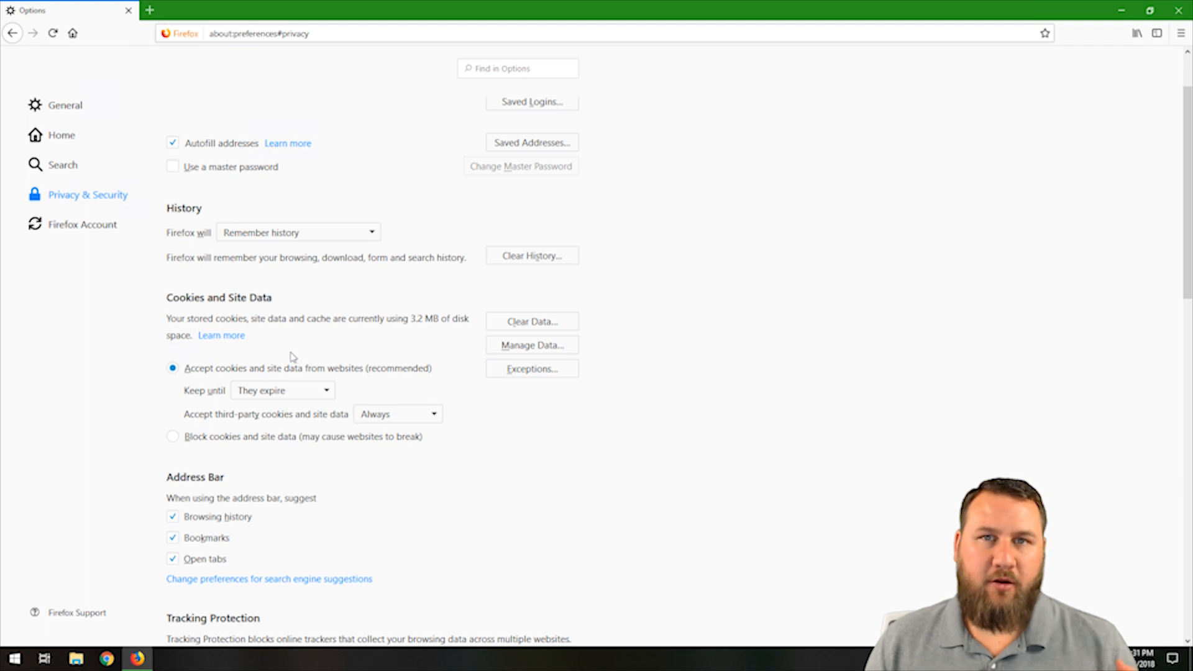
mouse_move(287, 358)
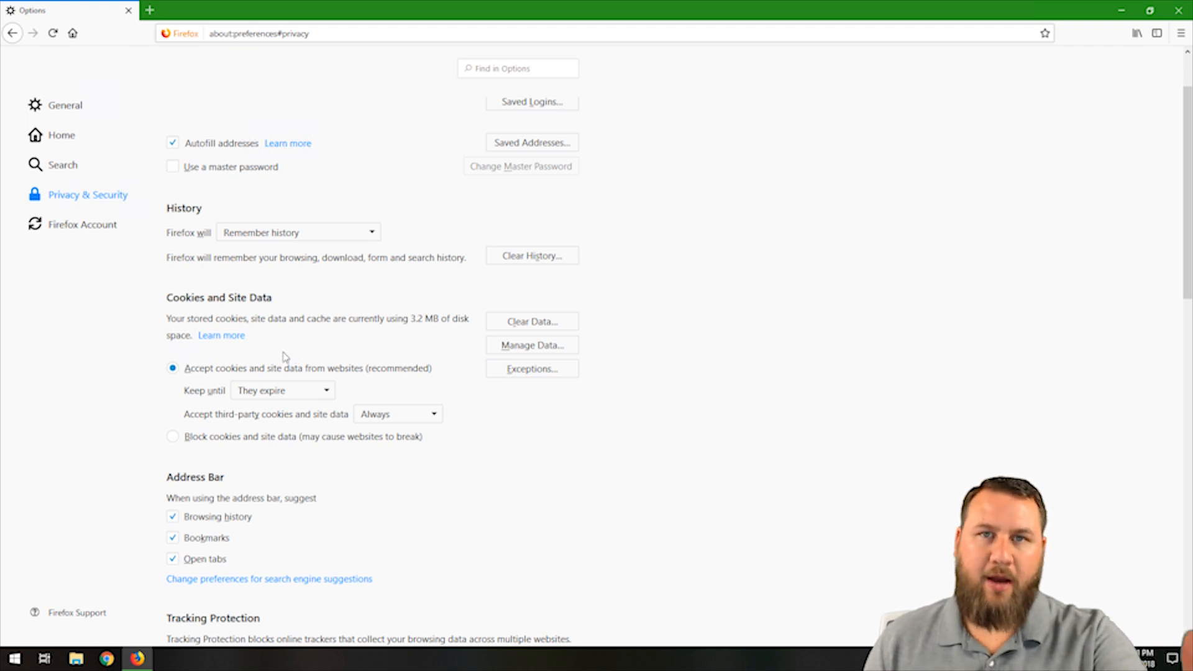
mouse_move(414, 301)
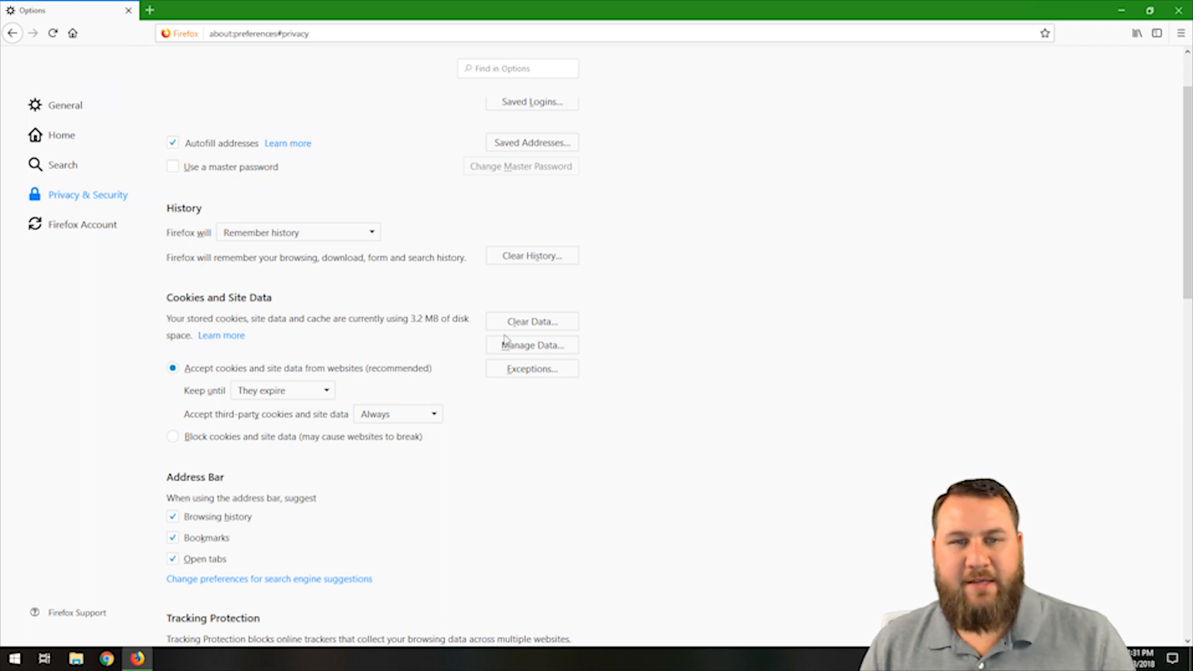
mouse_move(73, 311)
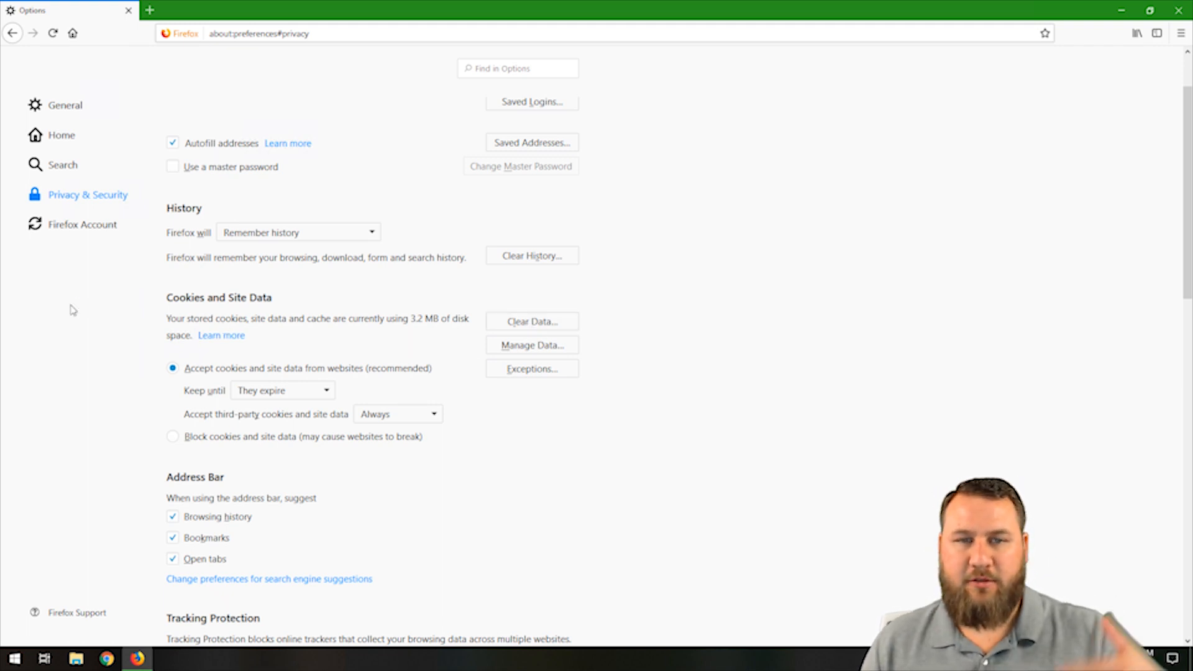
mouse_move(532, 345)
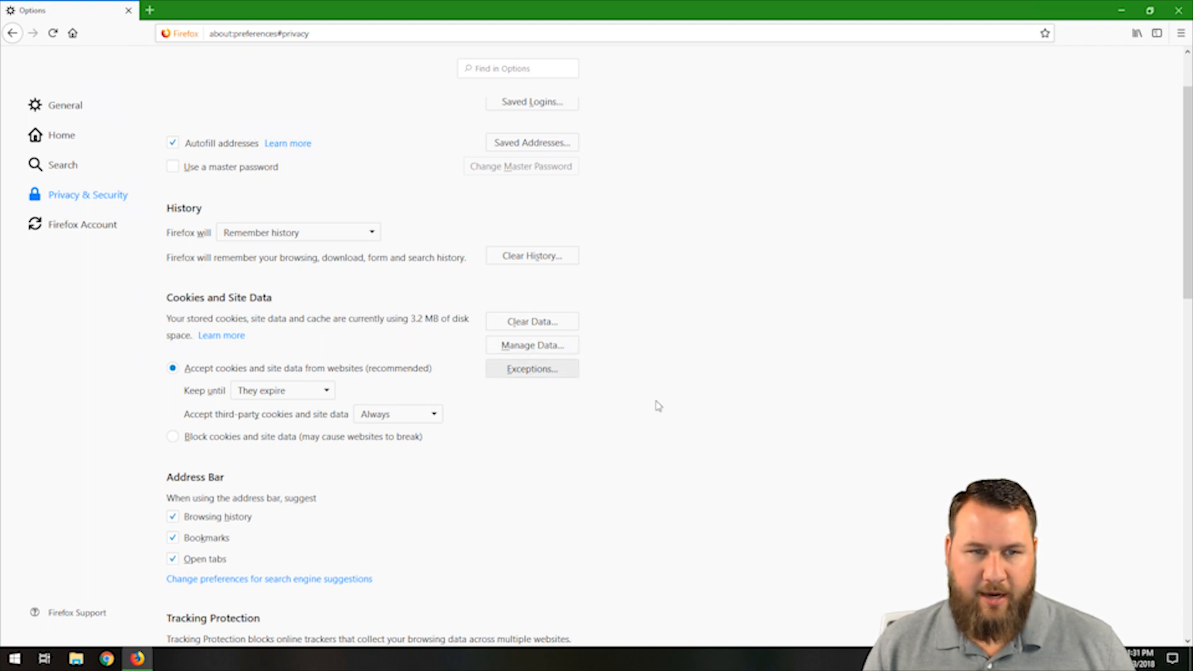
Step: Scroll past Address Bar until Tracking Protection and Do Not Track appear
scroll("down", 3)
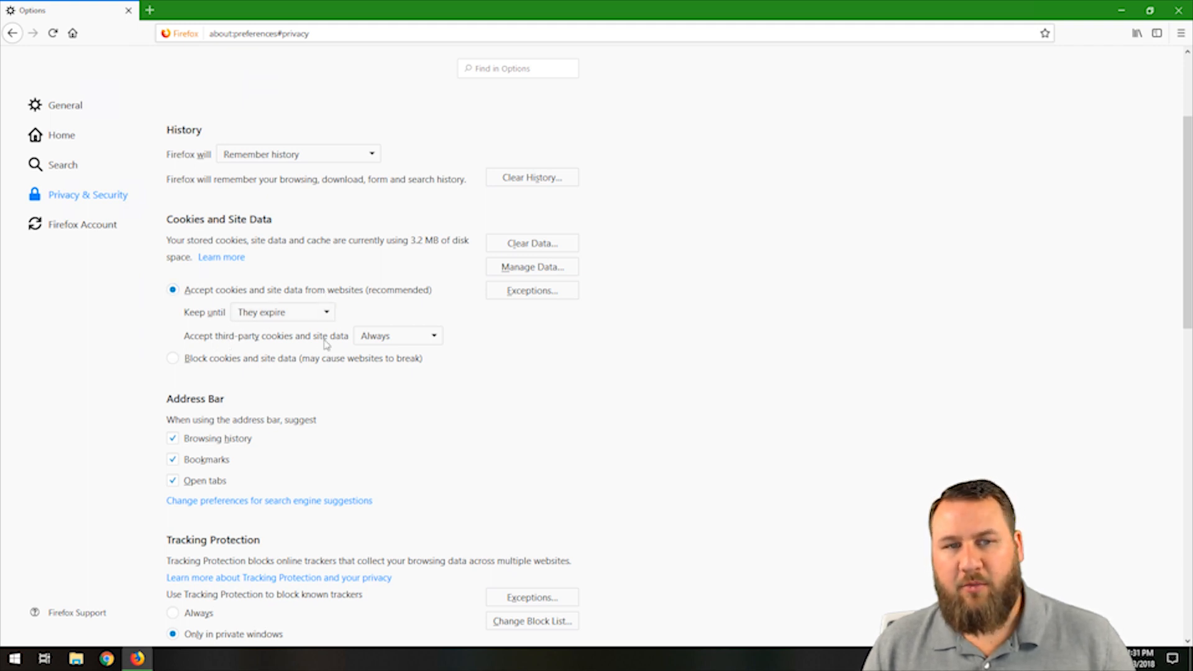
mouse_move(295, 333)
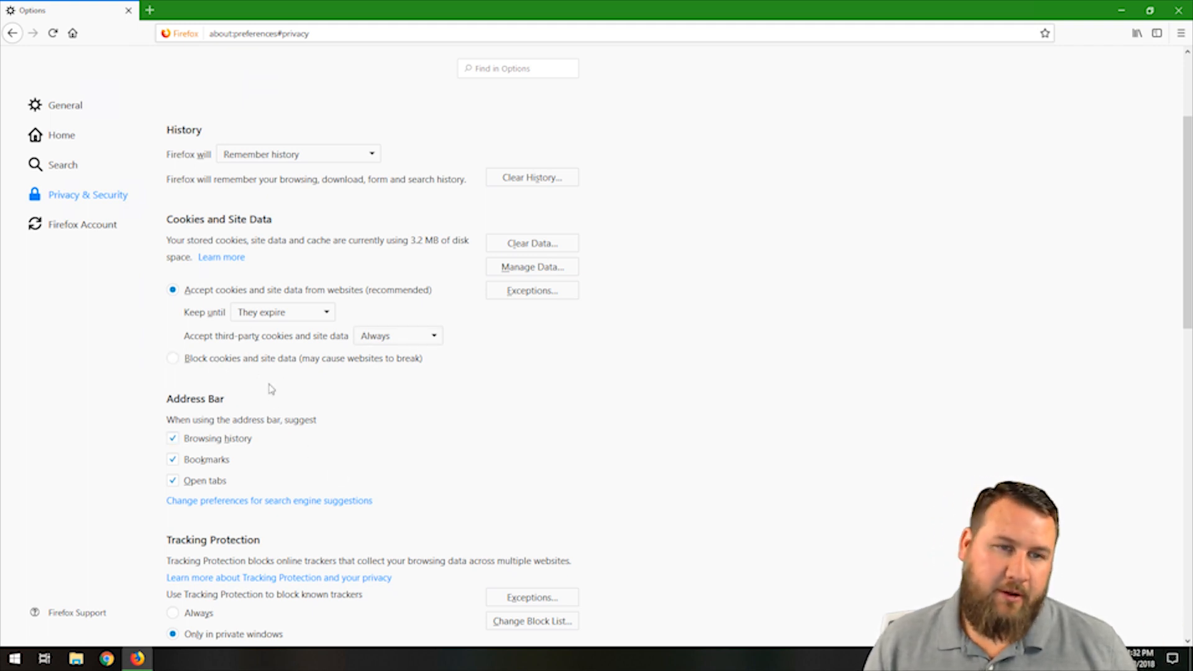
scroll("down", 3)
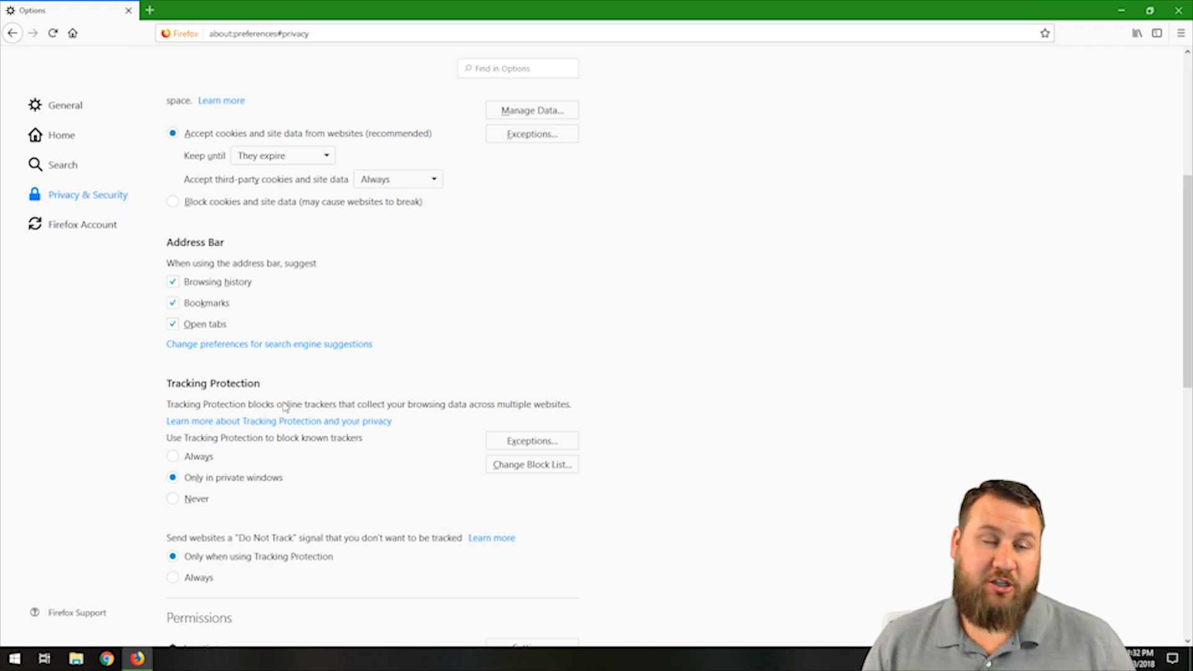
mouse_move(445, 220)
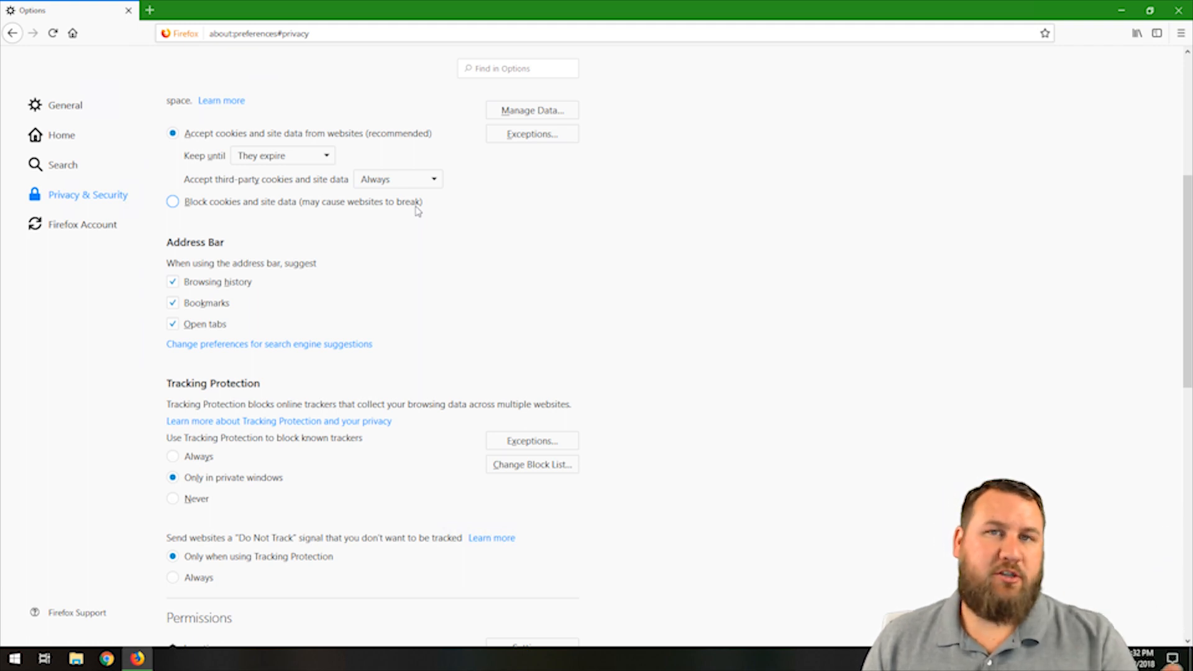
Step: Scroll down to show all Tracking Protection and Do Not Track options
scroll("down", 3)
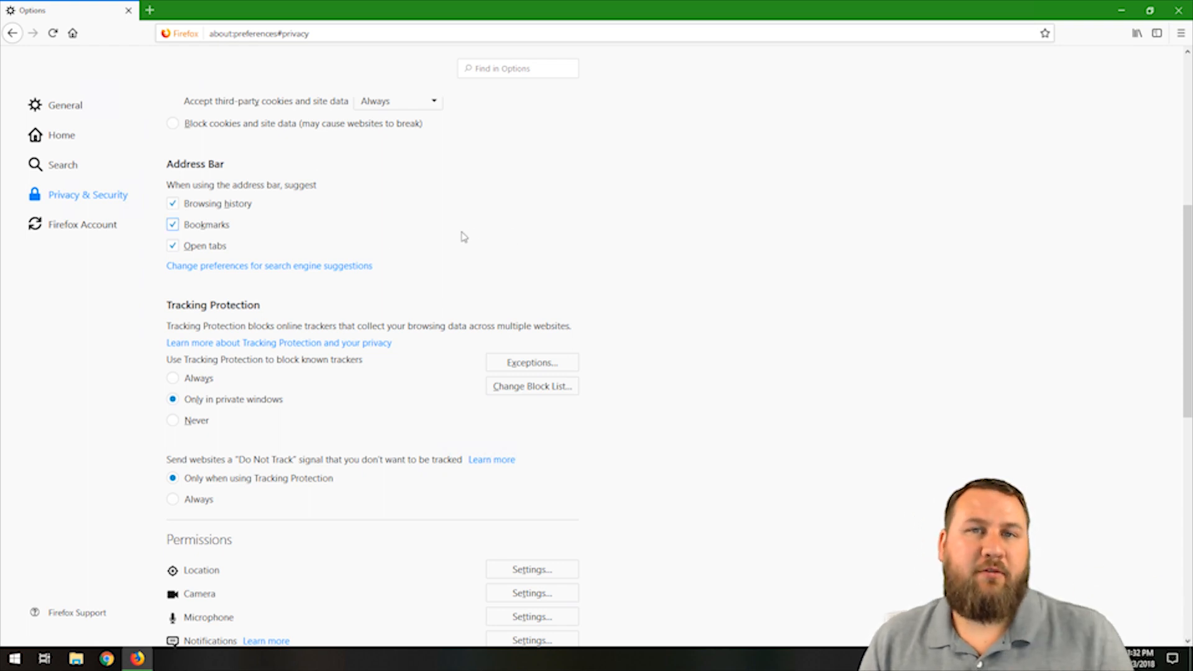
mouse_move(462, 238)
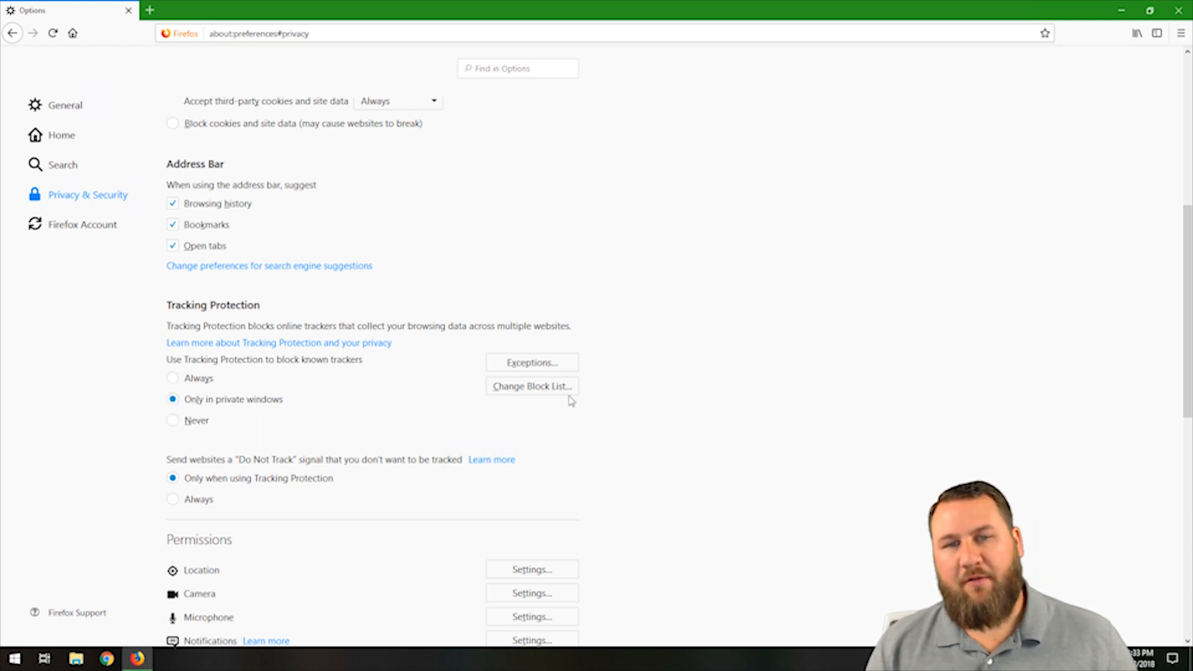
mouse_move(643, 392)
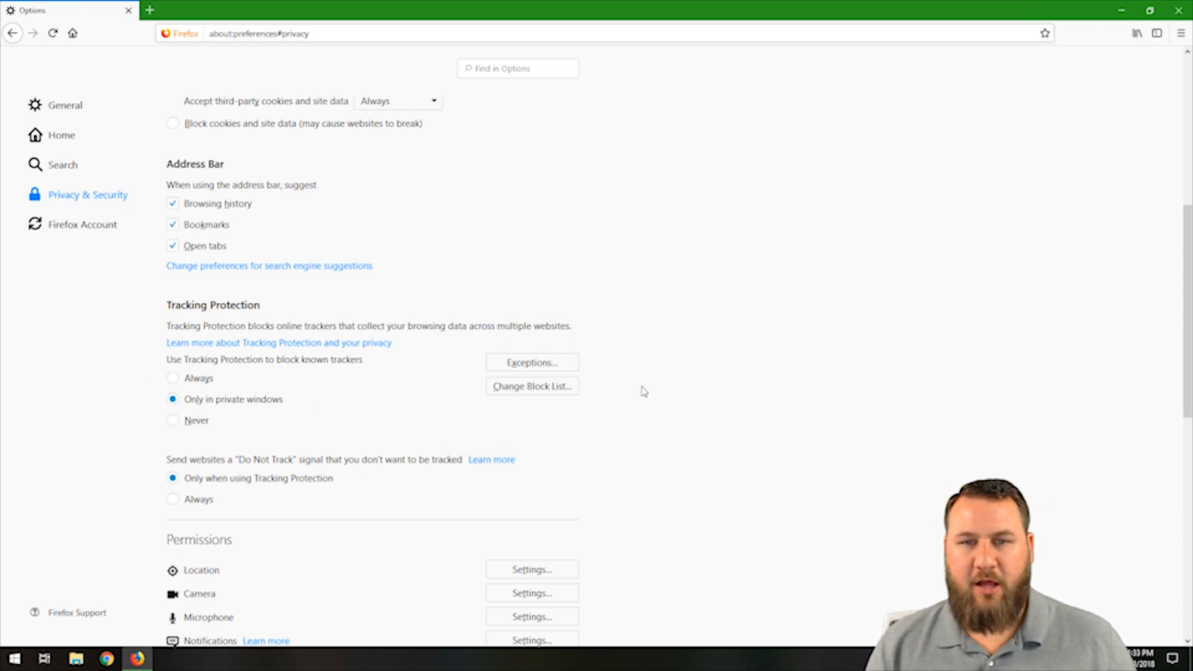
Step: Scroll past Permissions to pop-up blocking and add-on install warnings
scroll("down", 3)
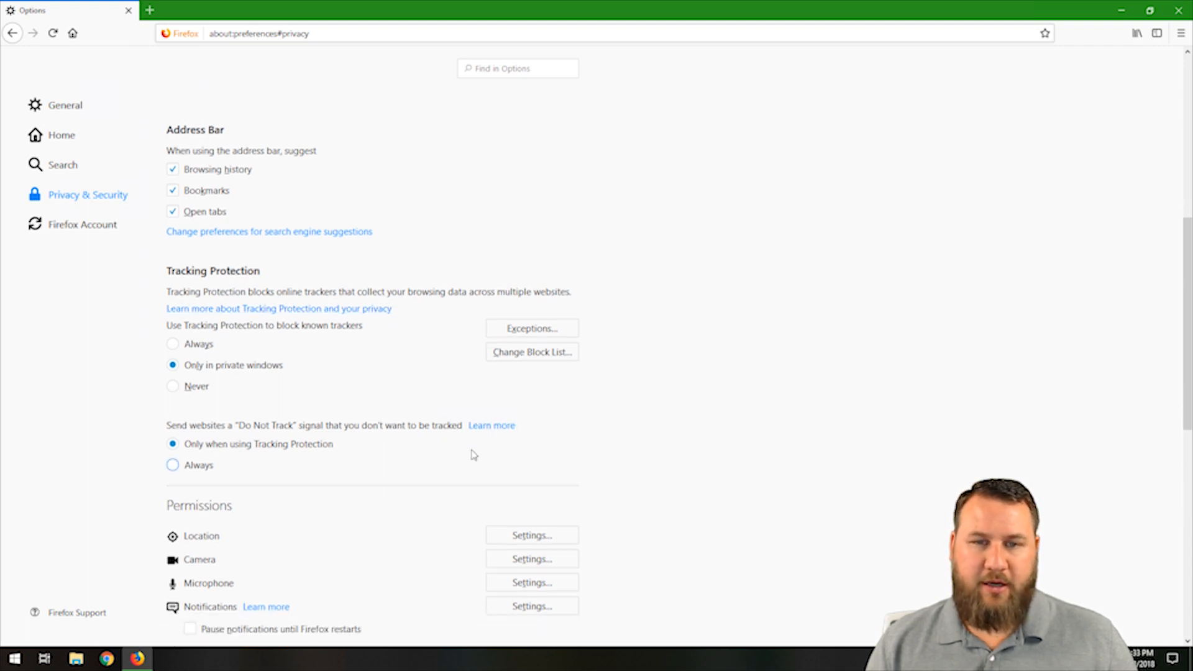
scroll("down", 3)
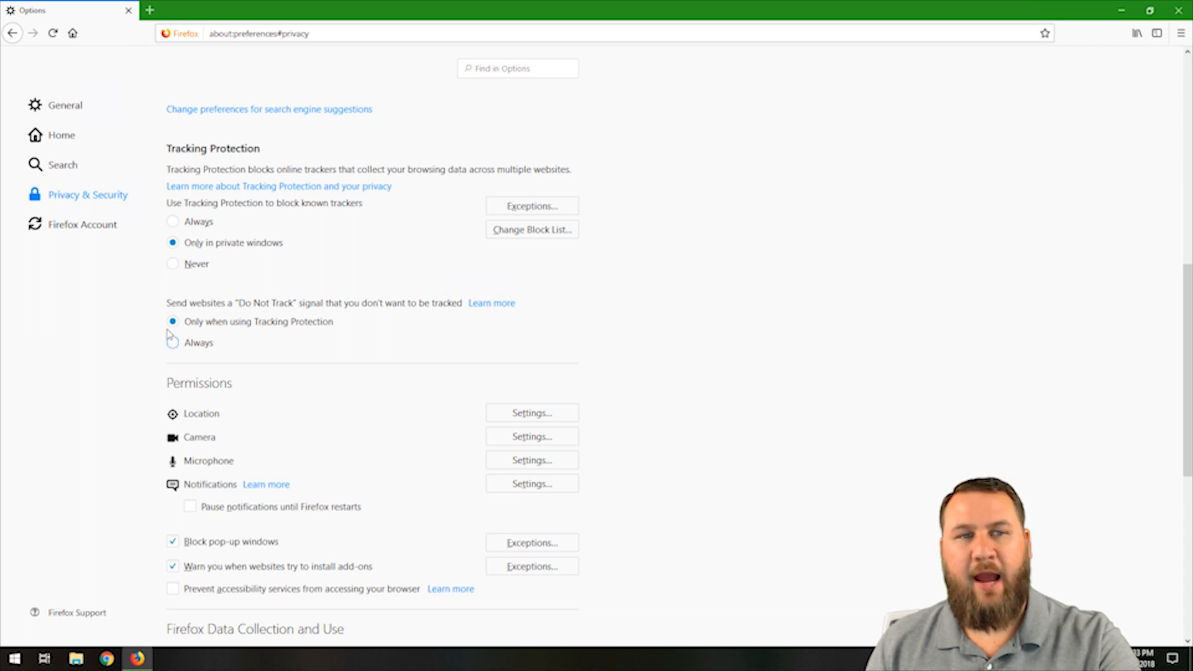
mouse_move(221, 357)
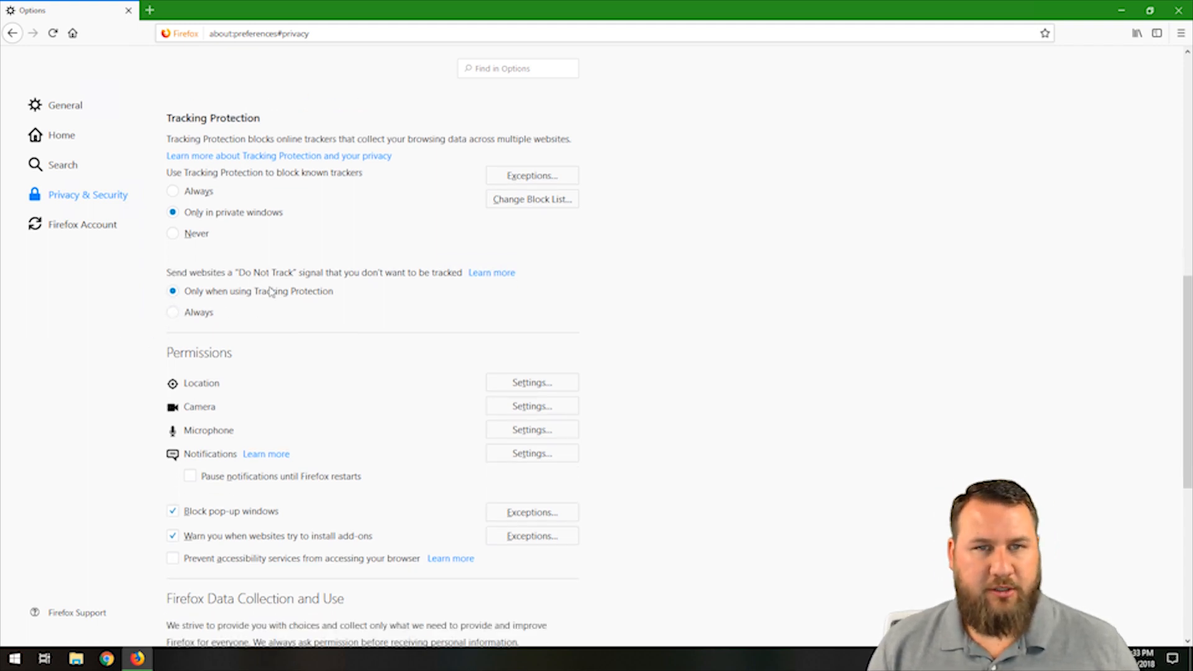
Step: Scroll back up to Tracking Protection, set to only in private windows
scroll("up", 3)
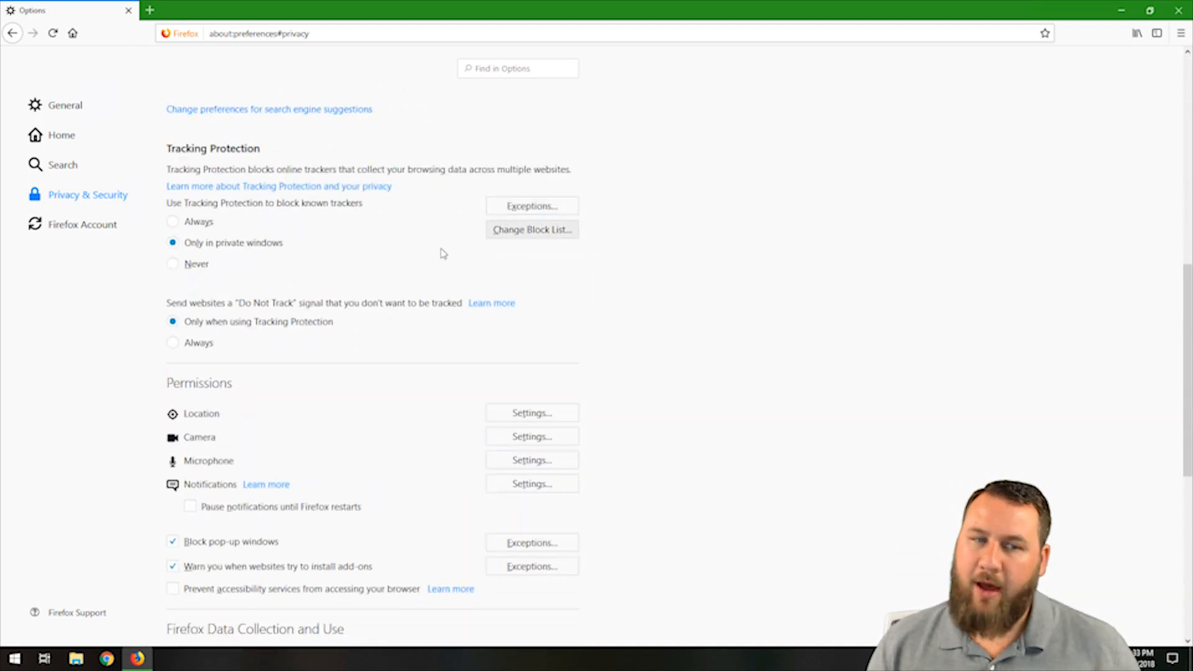
Step: Scroll down through Permissions to the Firefox Data Collection and Use settings
scroll("down", 3)
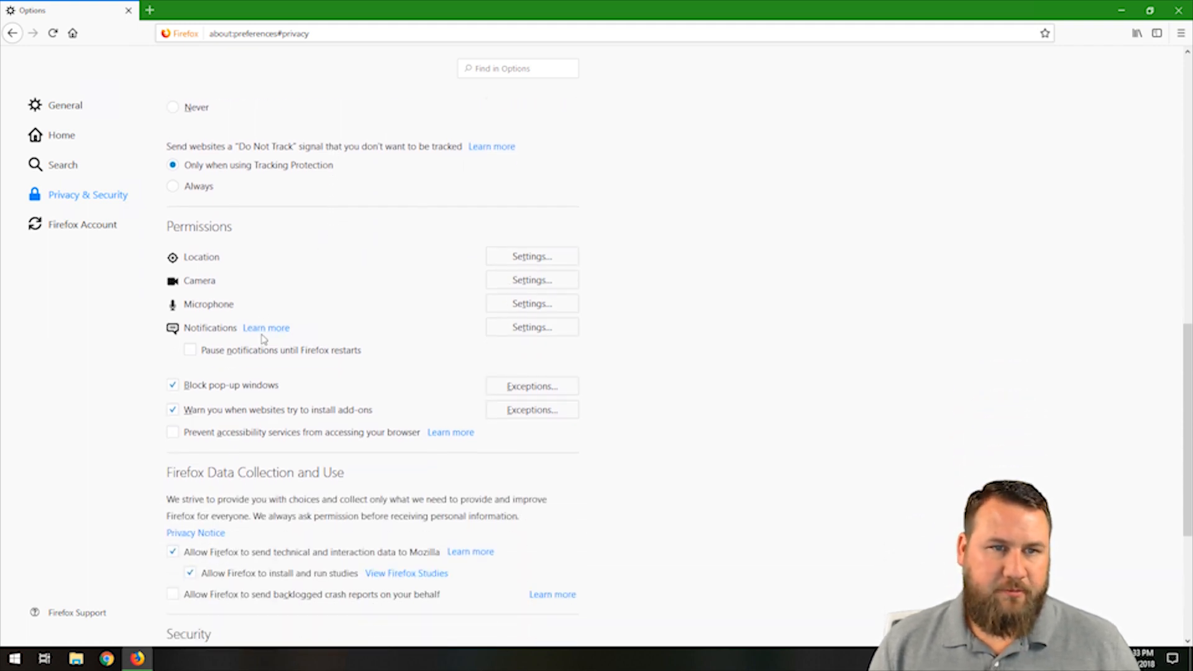
scroll("down", 3)
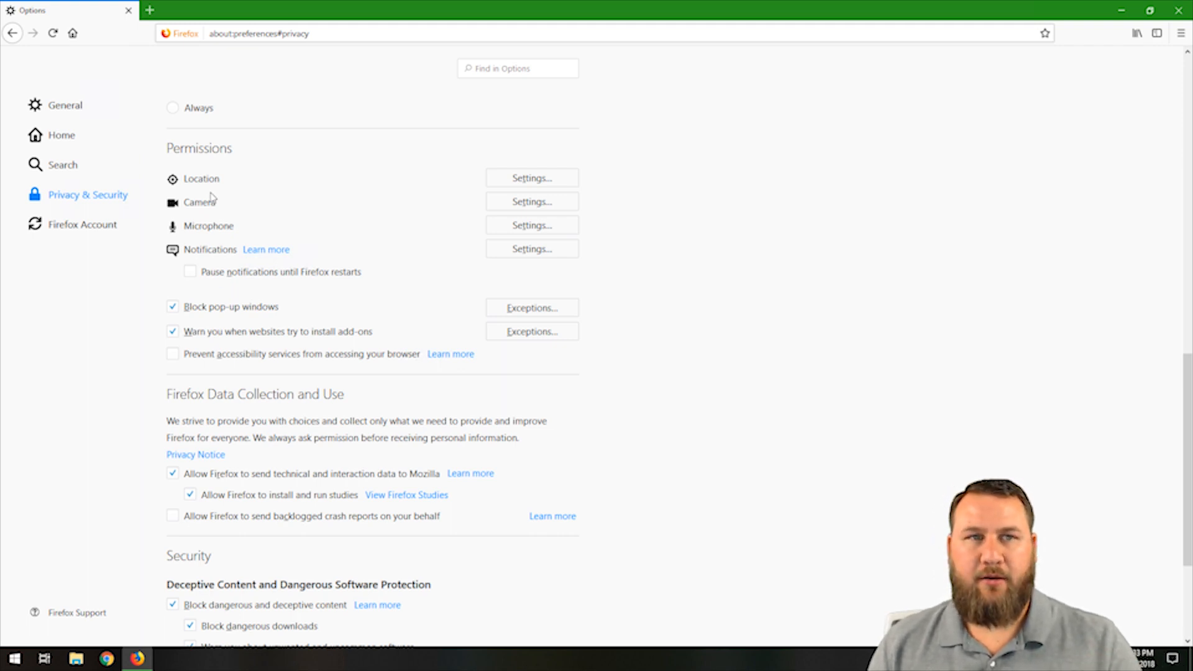
mouse_move(214, 144)
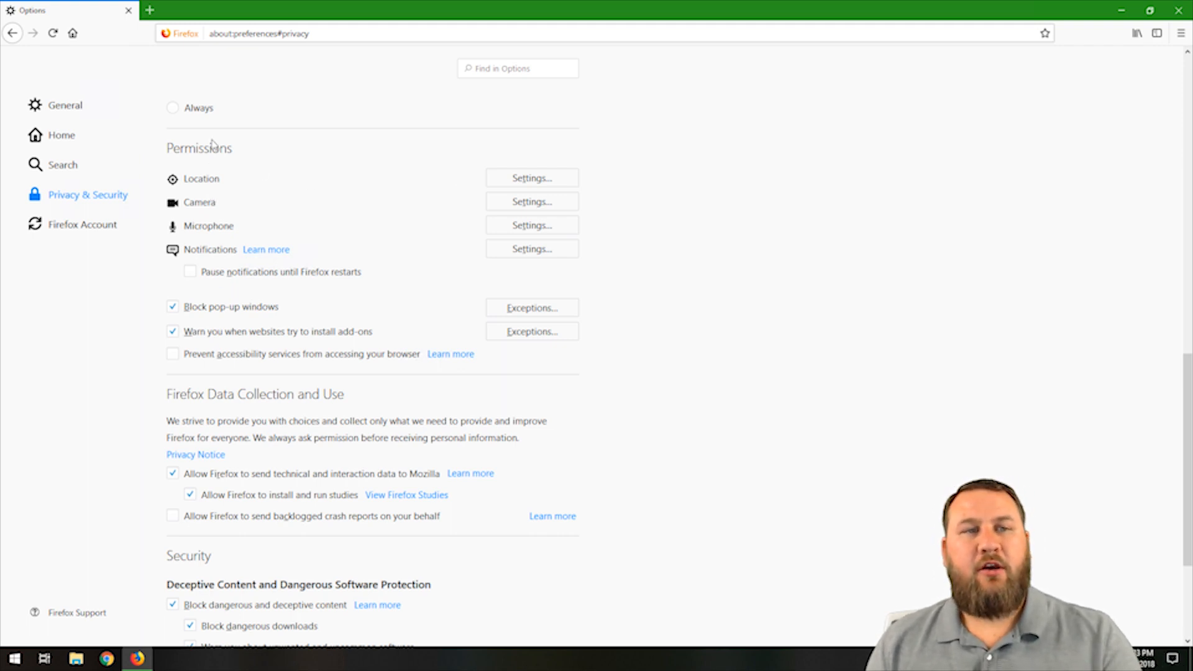
mouse_move(199, 211)
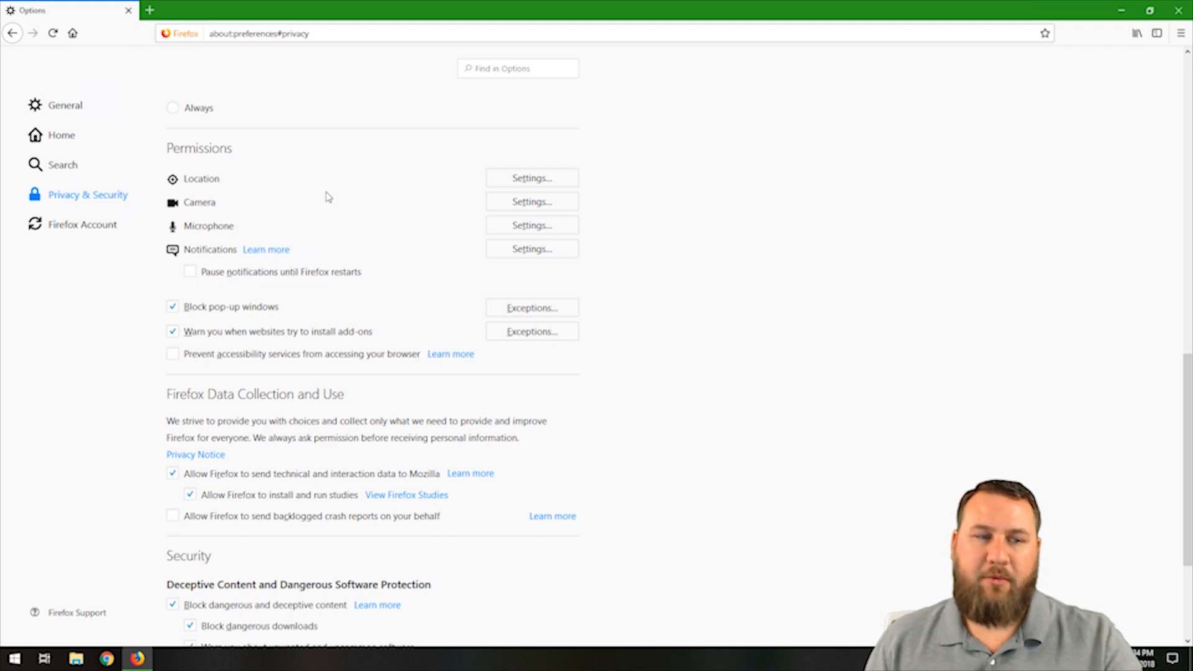
mouse_move(342, 205)
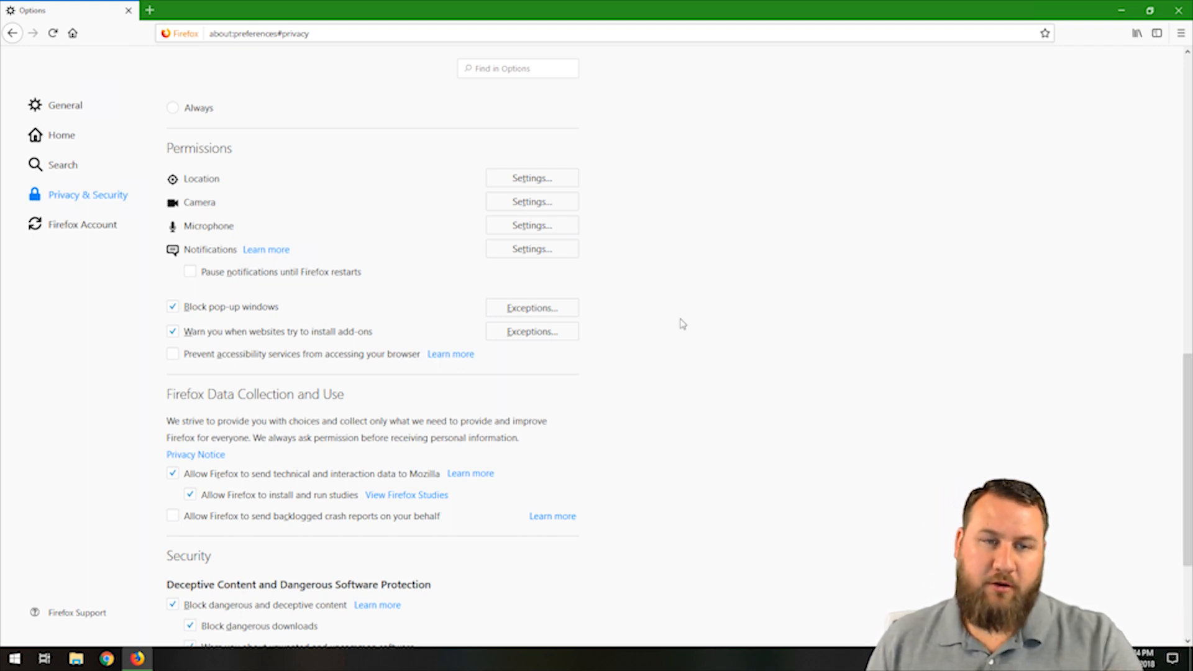
mouse_move(251, 345)
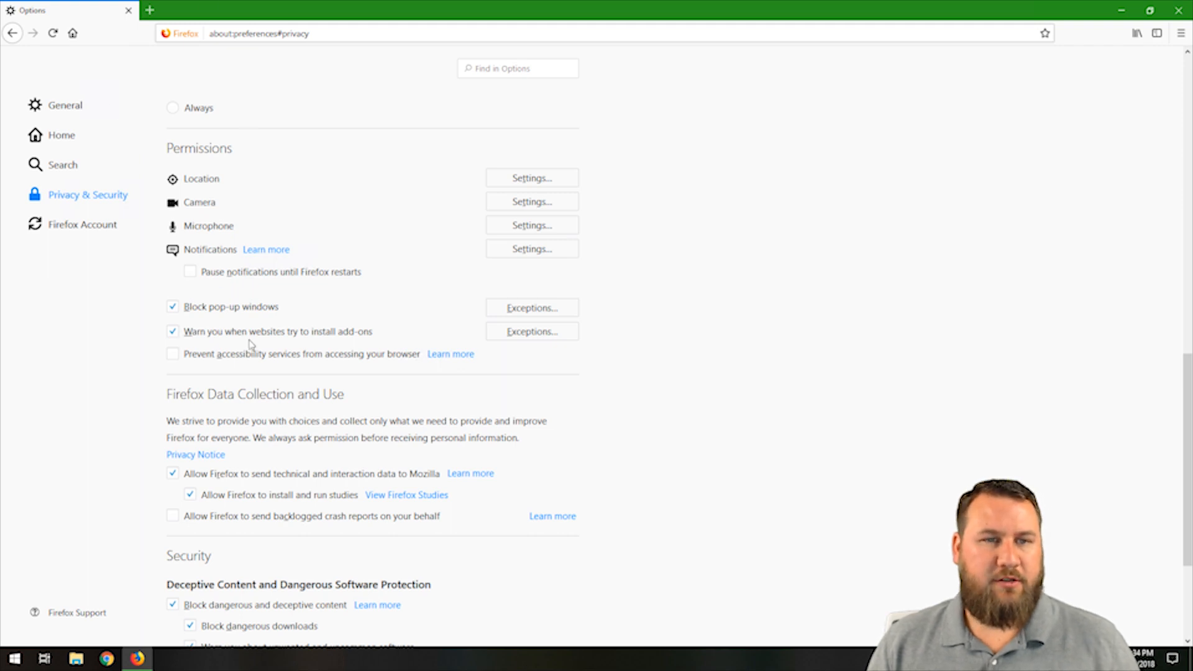
mouse_move(251, 319)
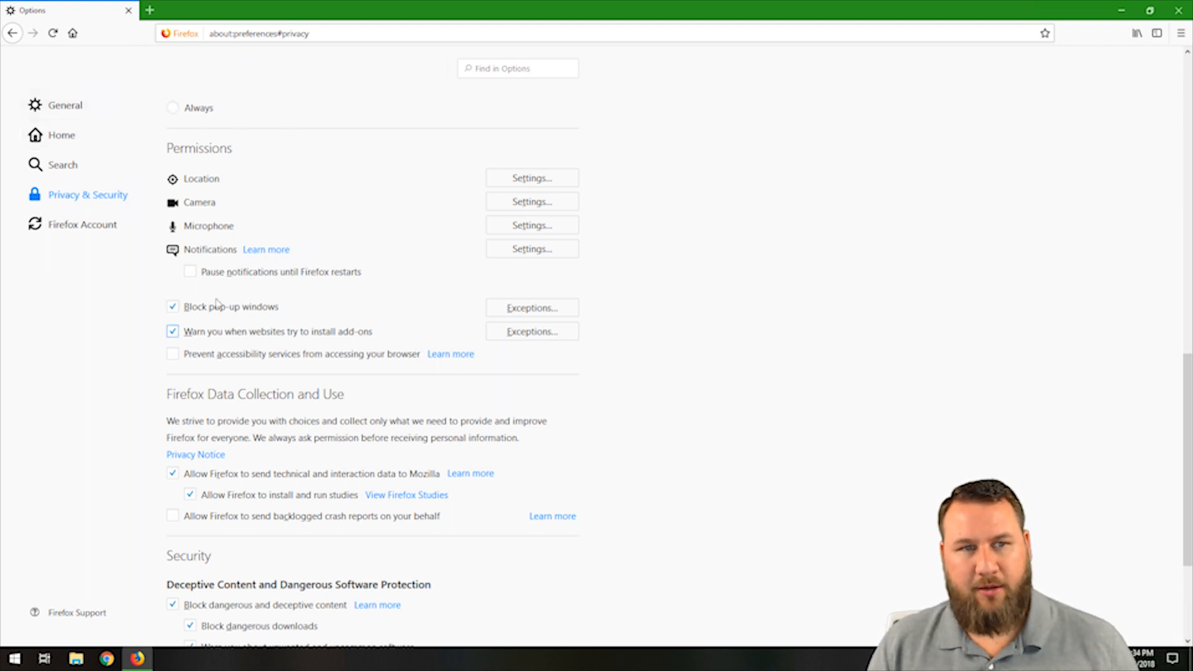
mouse_move(319, 374)
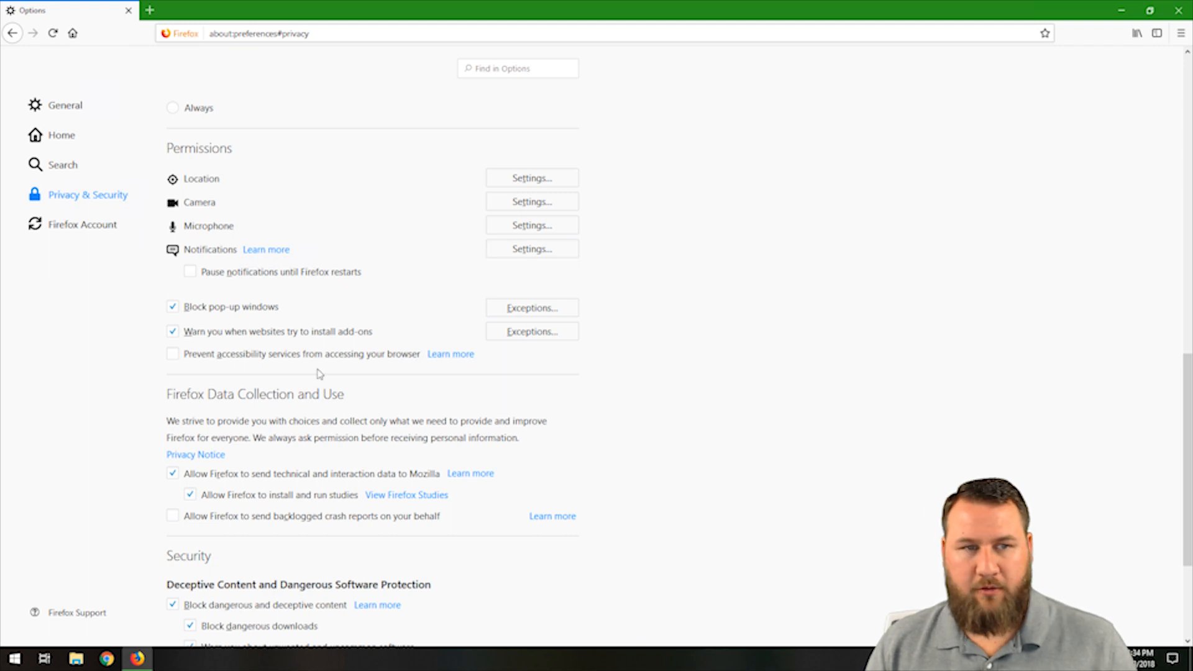
Step: Scroll to the bottom of the page to view Security and Certificates settings
scroll("down", 3)
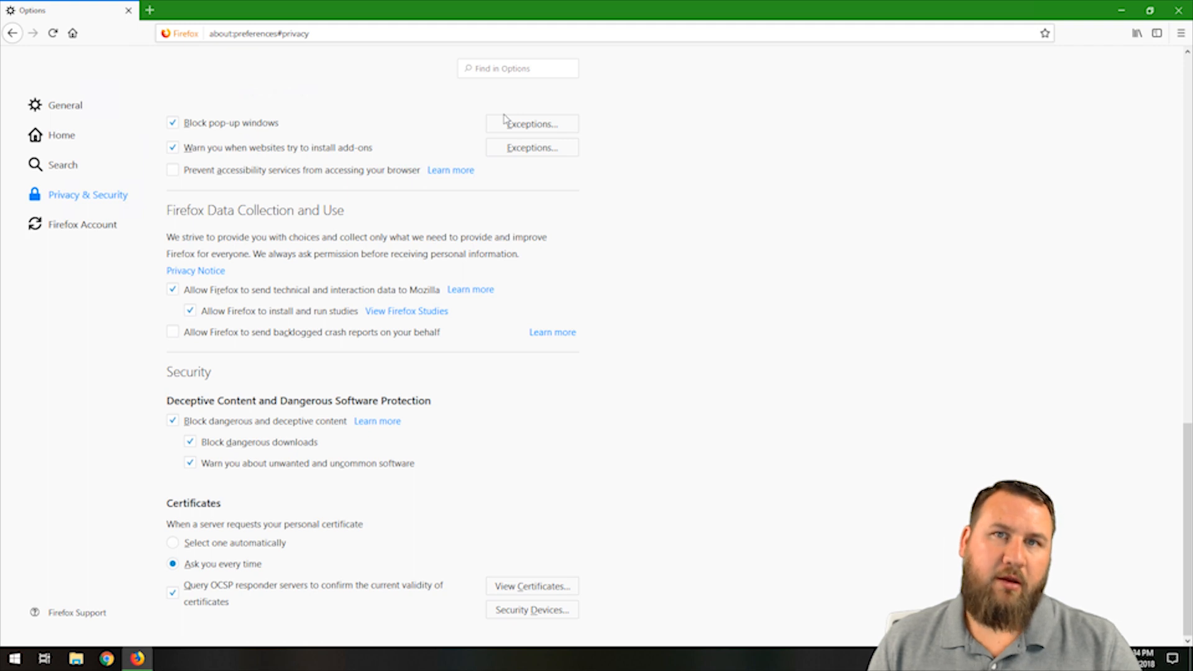
mouse_move(447, 302)
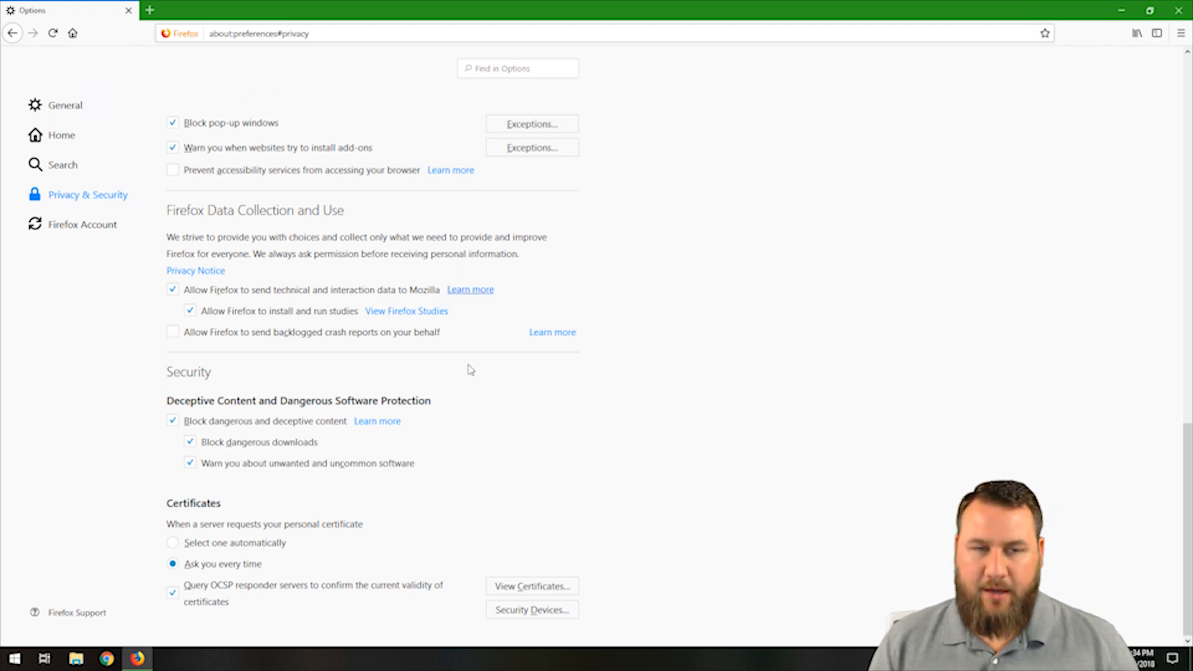
mouse_move(593, 343)
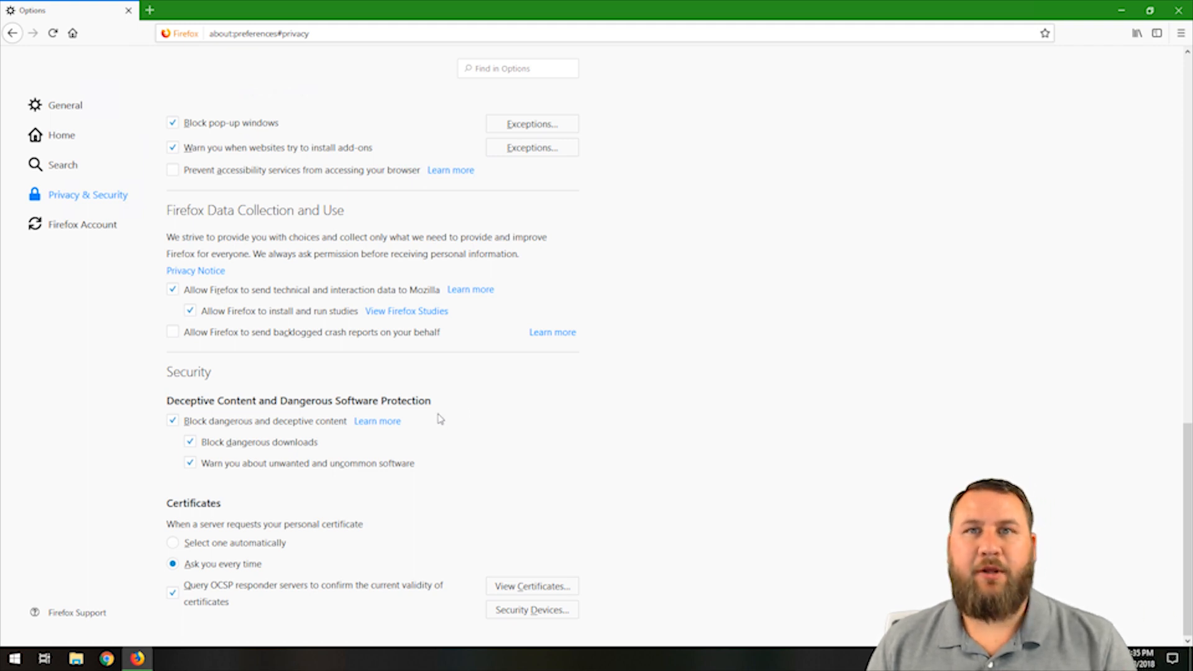
mouse_move(436, 418)
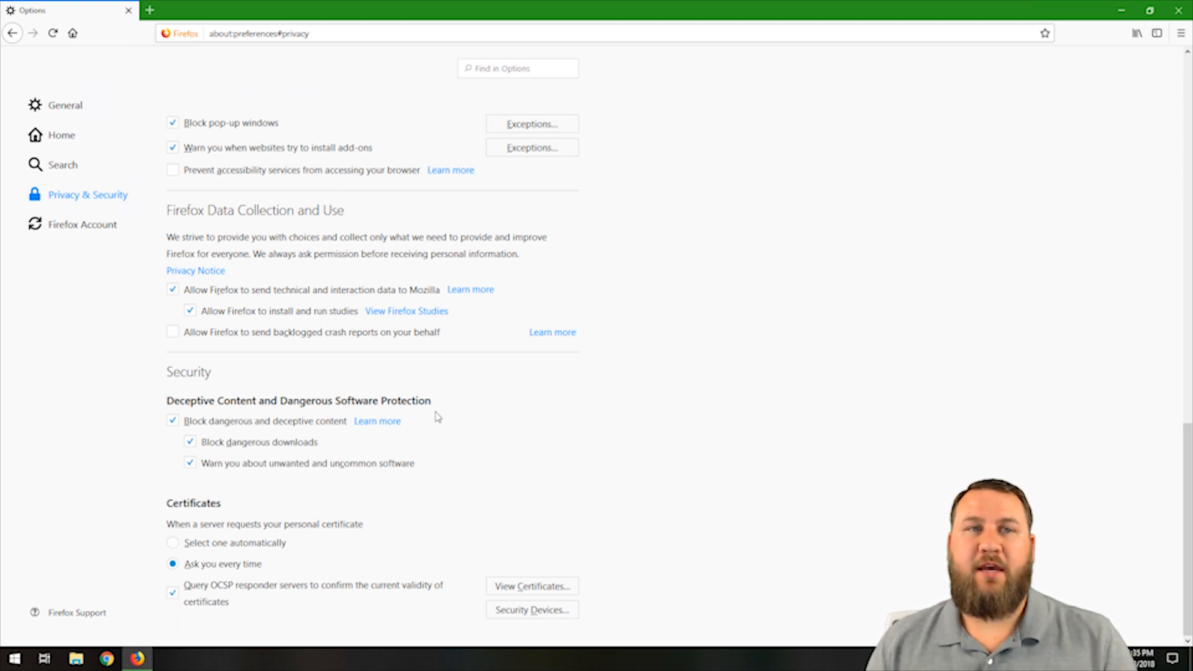
mouse_move(447, 382)
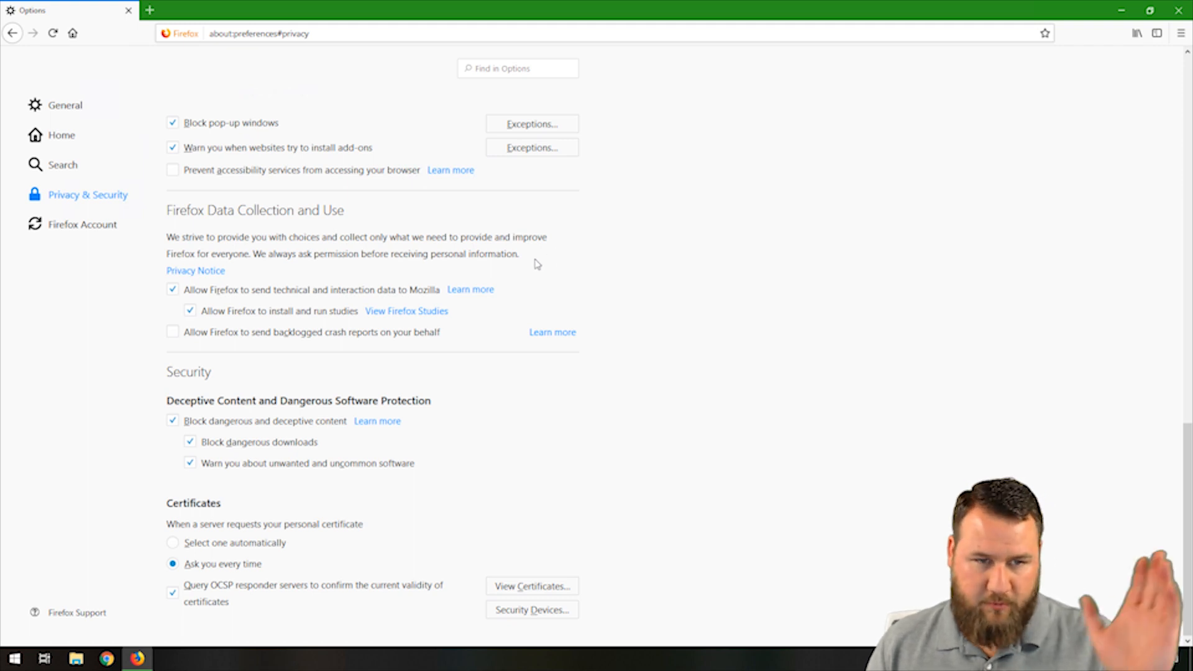
mouse_move(386, 372)
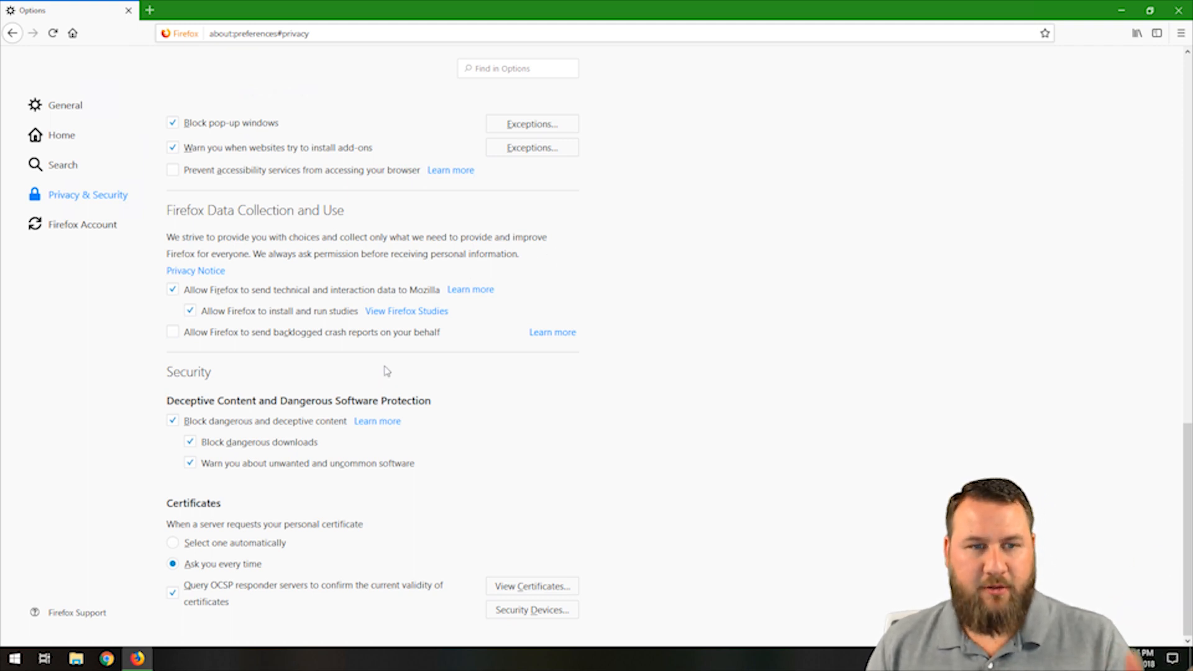
mouse_move(232, 478)
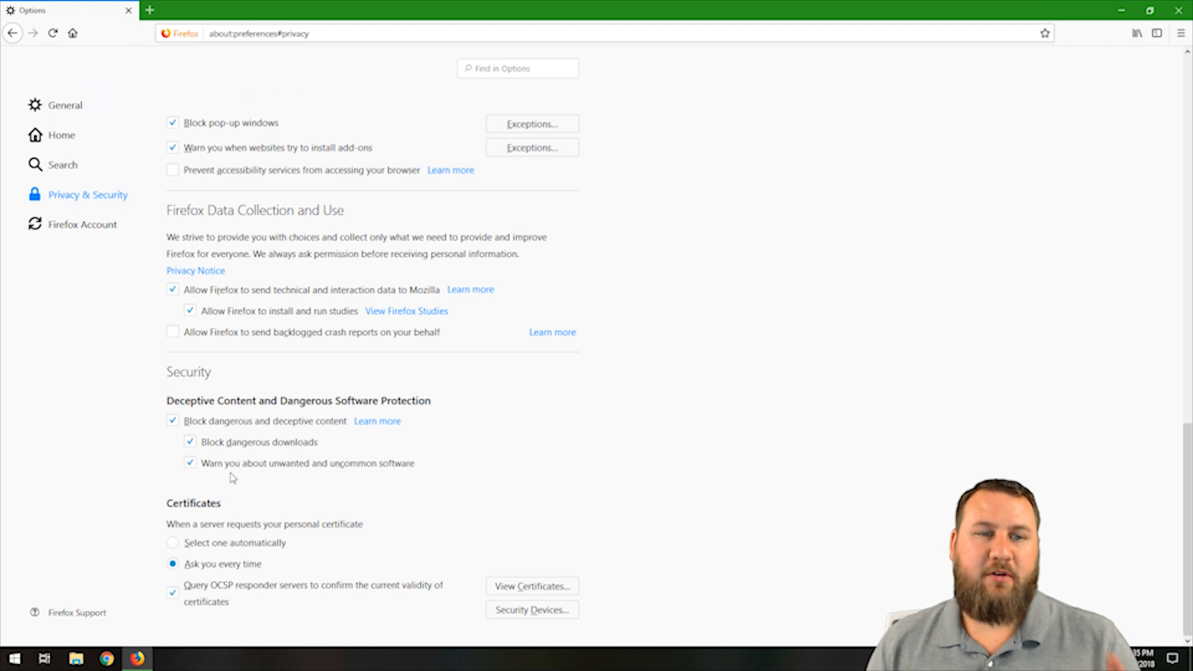
left_click(190, 462)
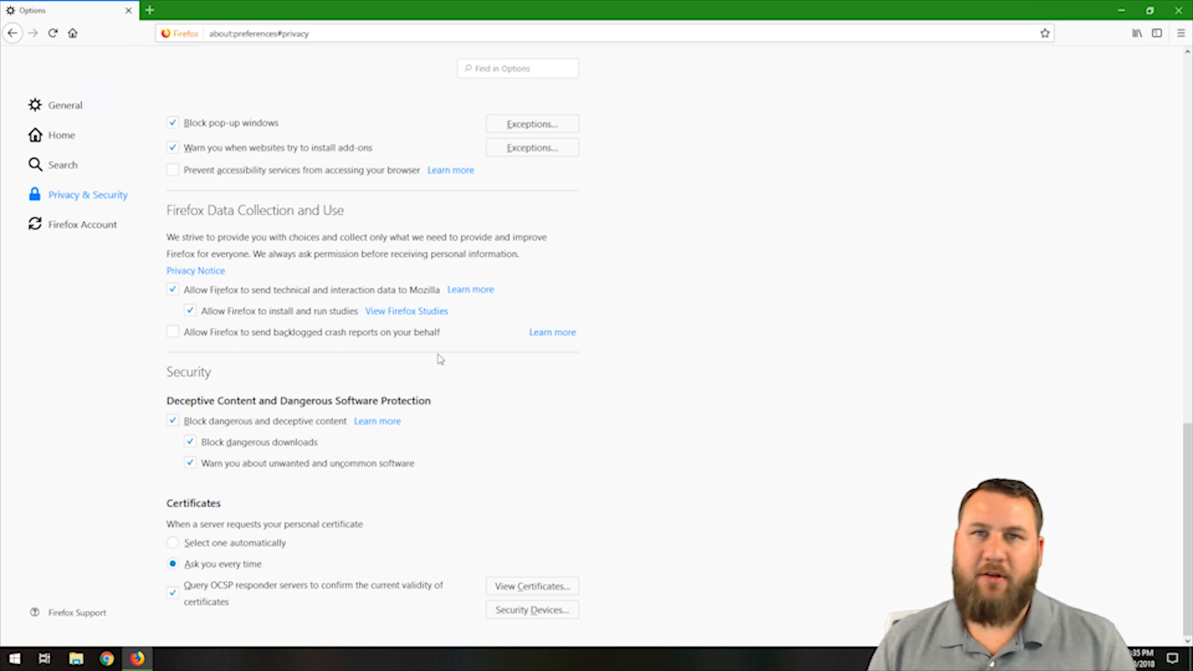
mouse_move(374, 394)
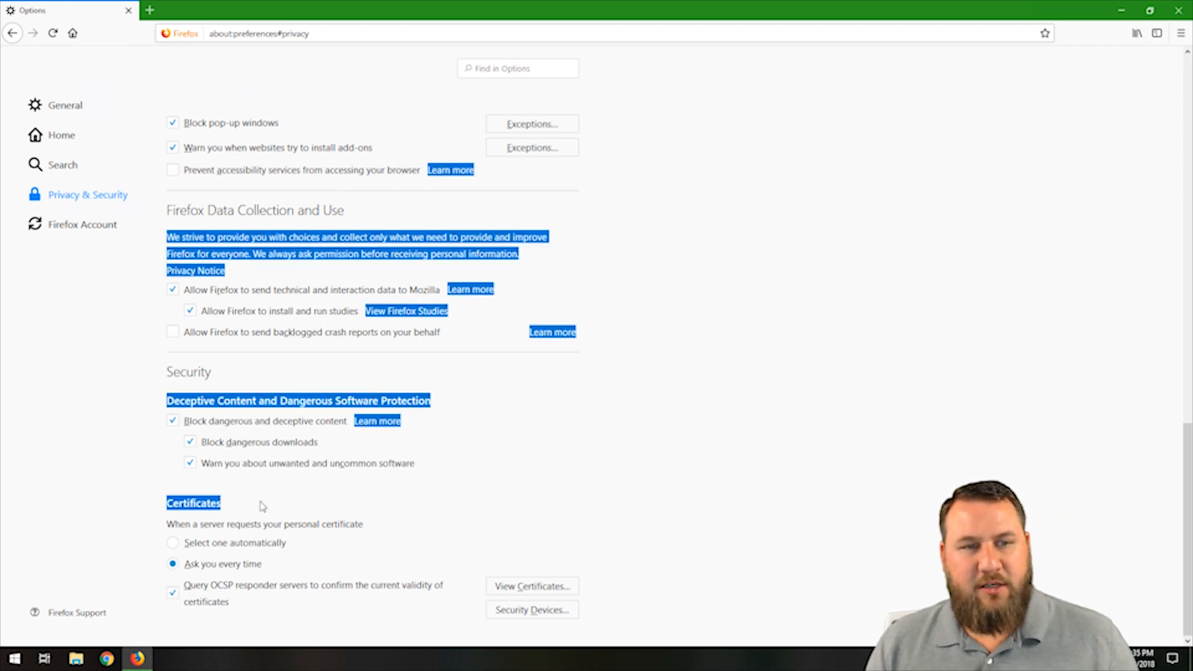
mouse_move(380, 533)
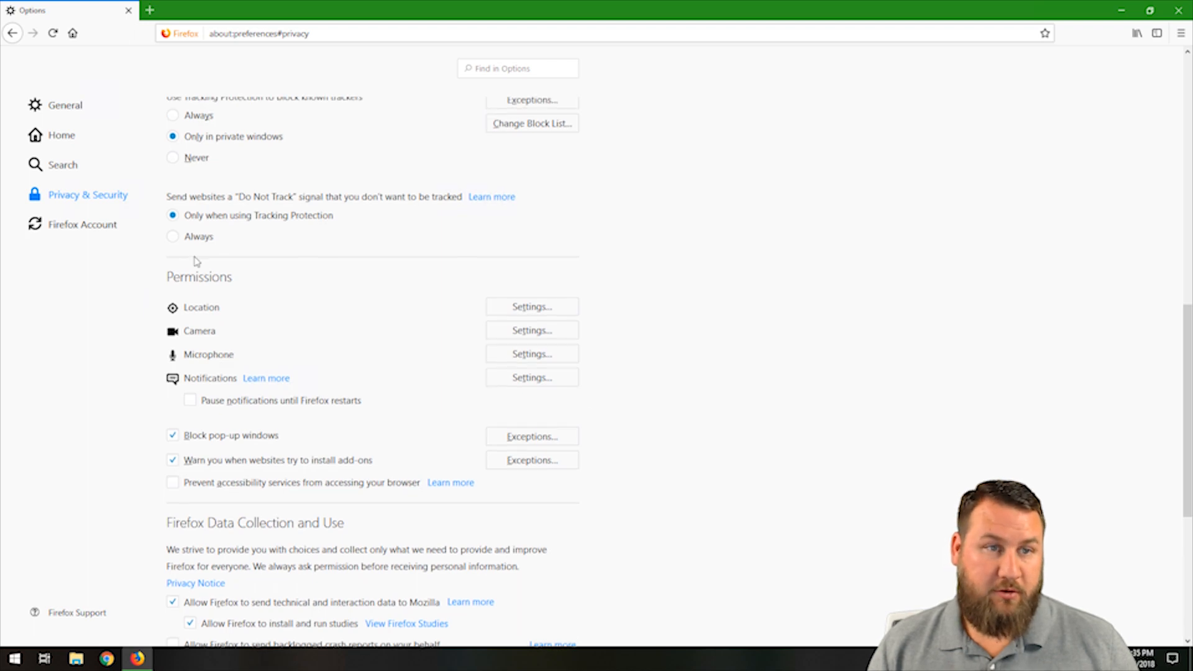
Step: Scroll down again to Data Collection, Security and Certificates at the page bottom
scroll("down", 3)
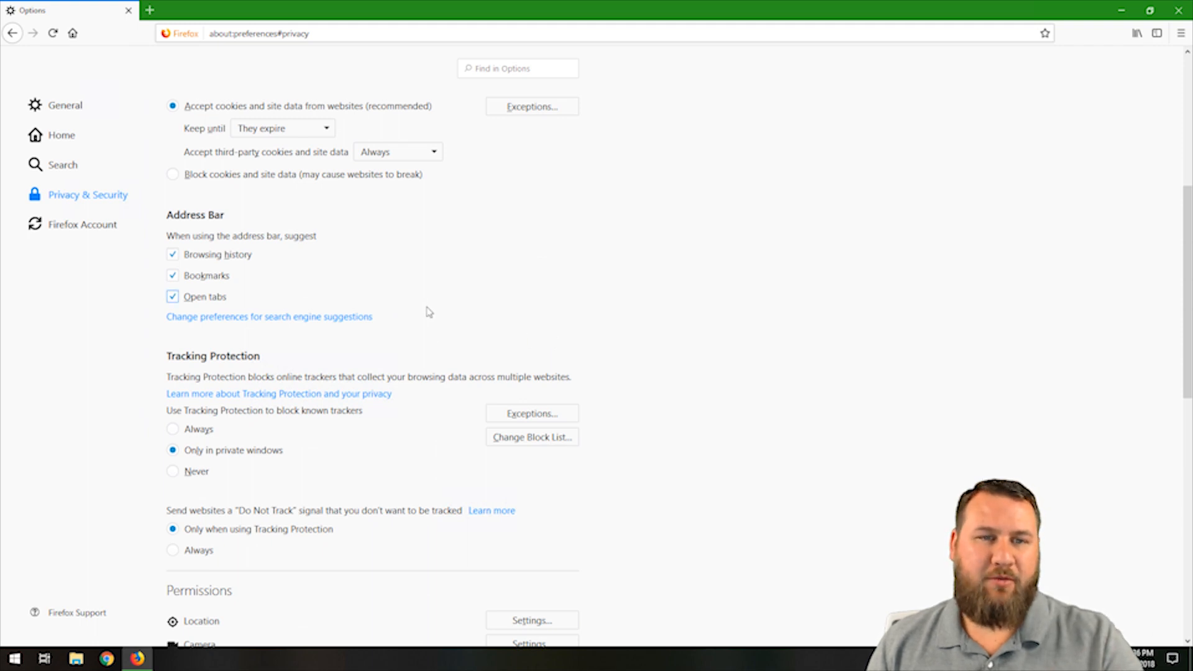
scroll("down", 3)
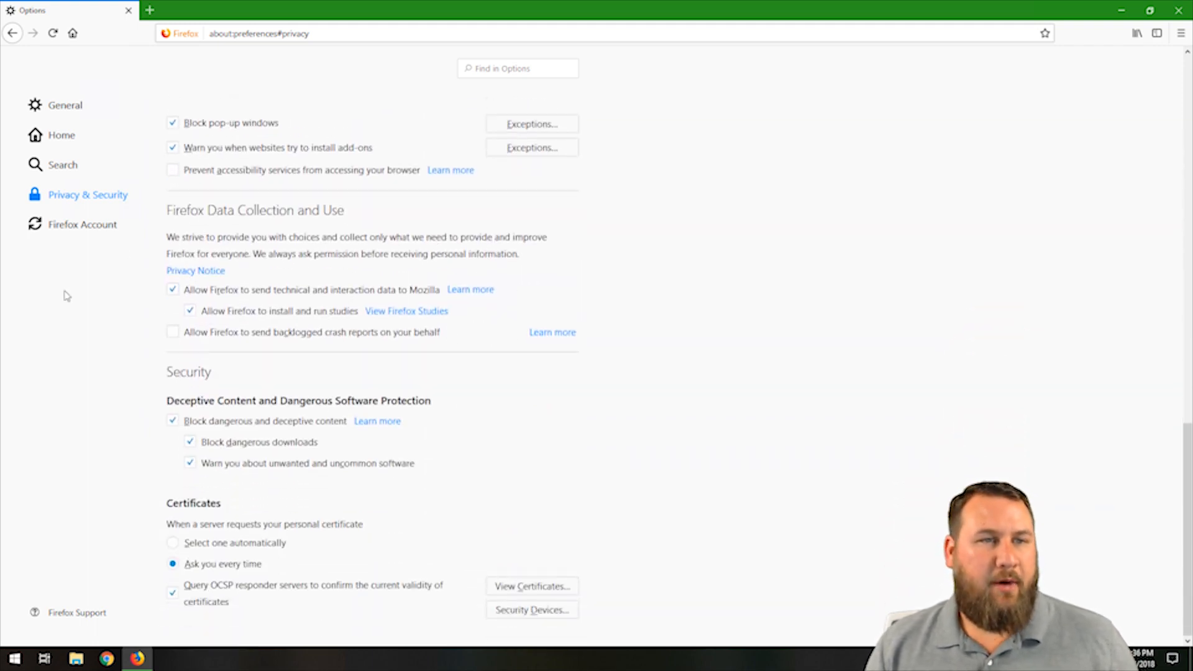